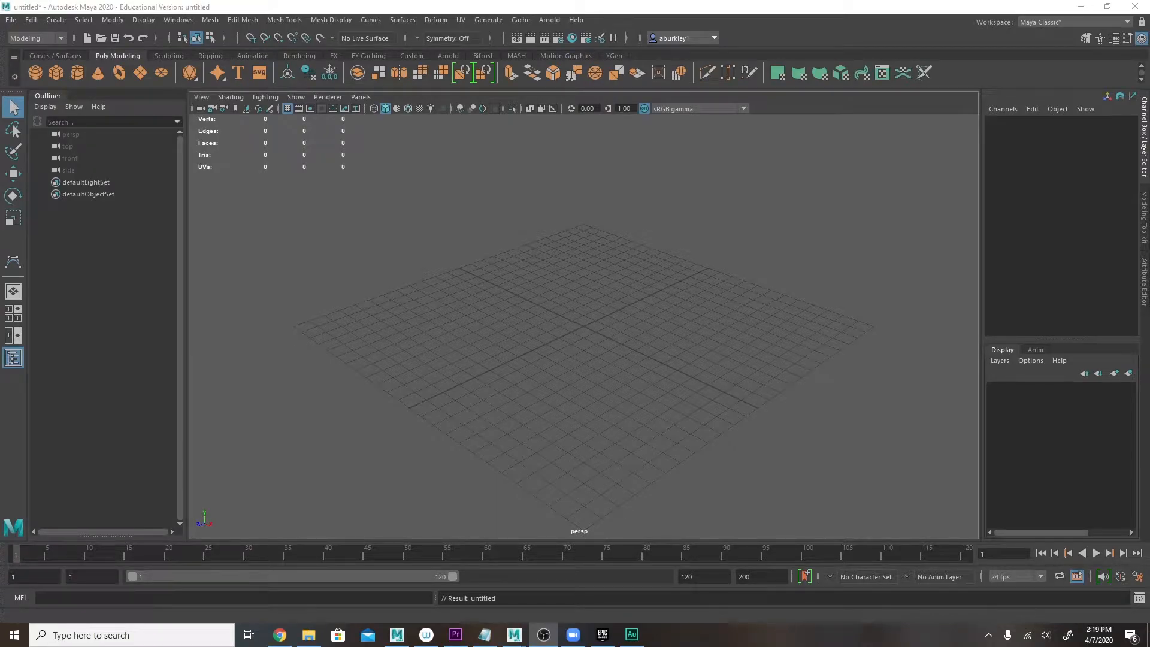
mouse_move(49, 339)
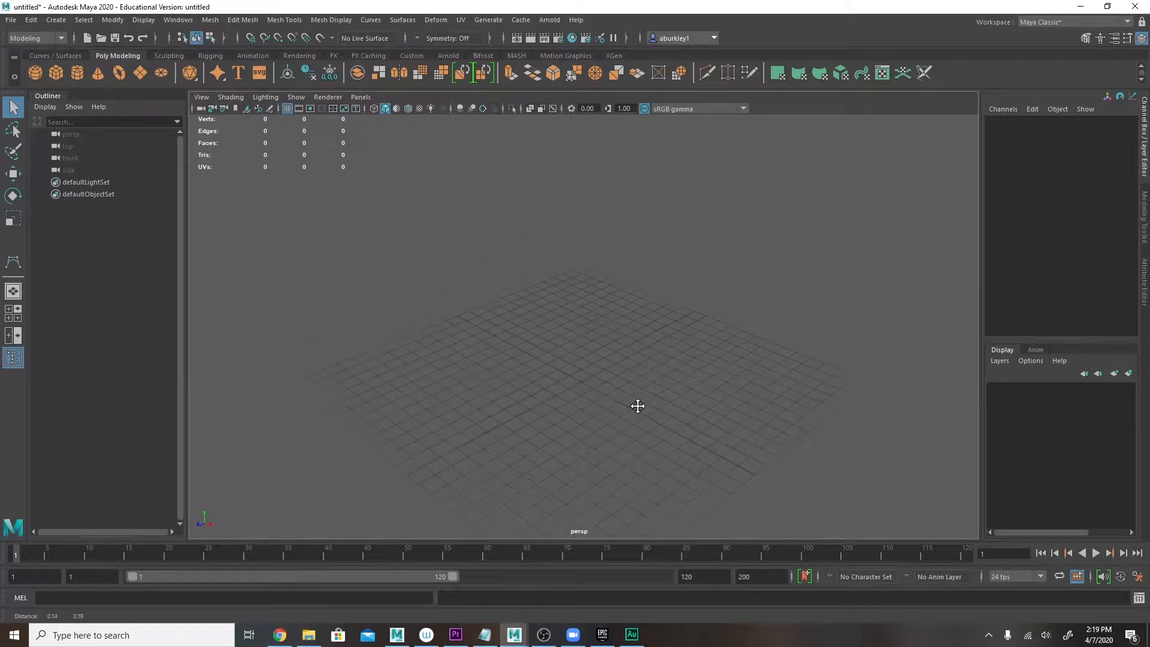
Orbit the empty scene, then switch the viewport to the front orthographic camera
left_click_drag(637, 406, 563, 369)
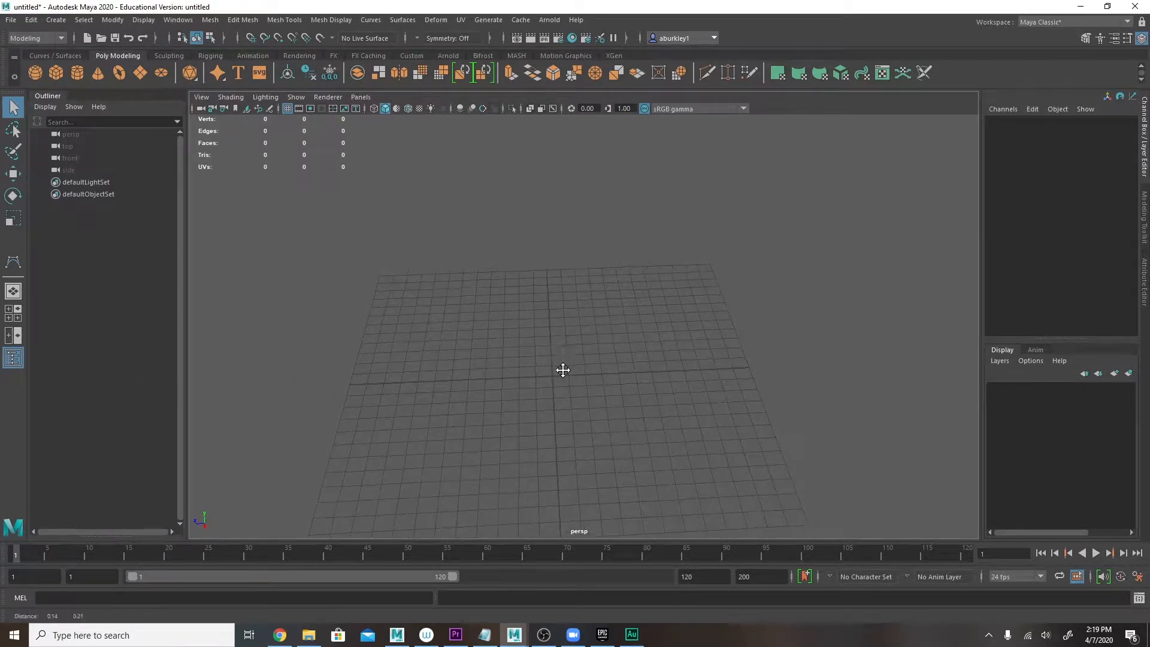
key("space")
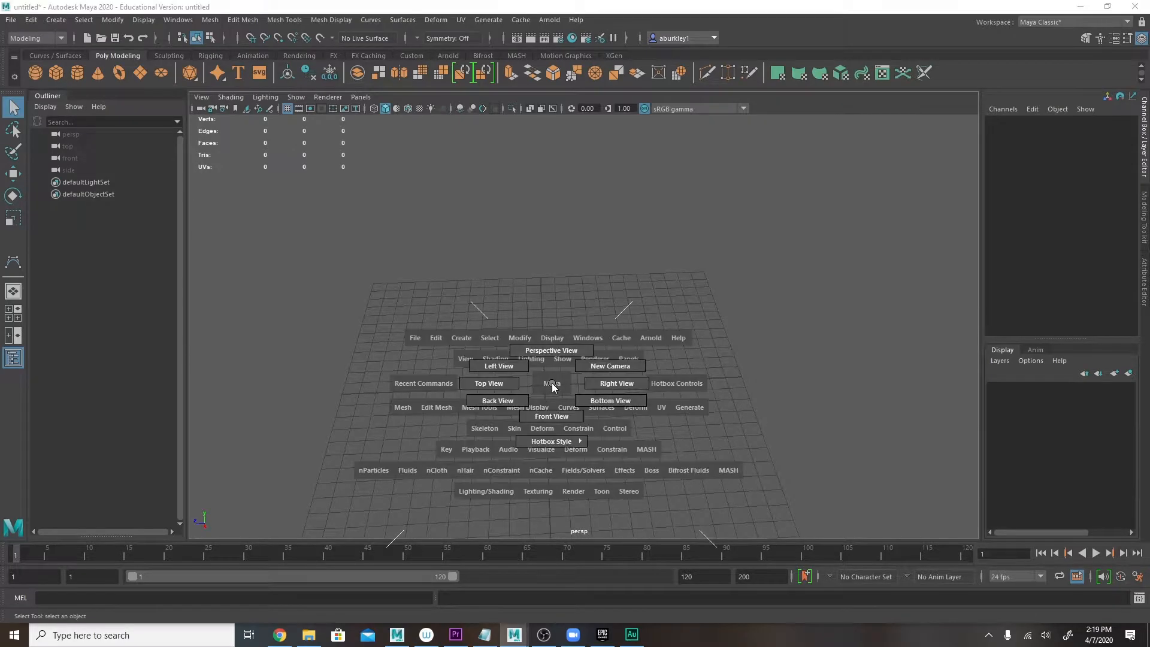
left_click(550, 416)
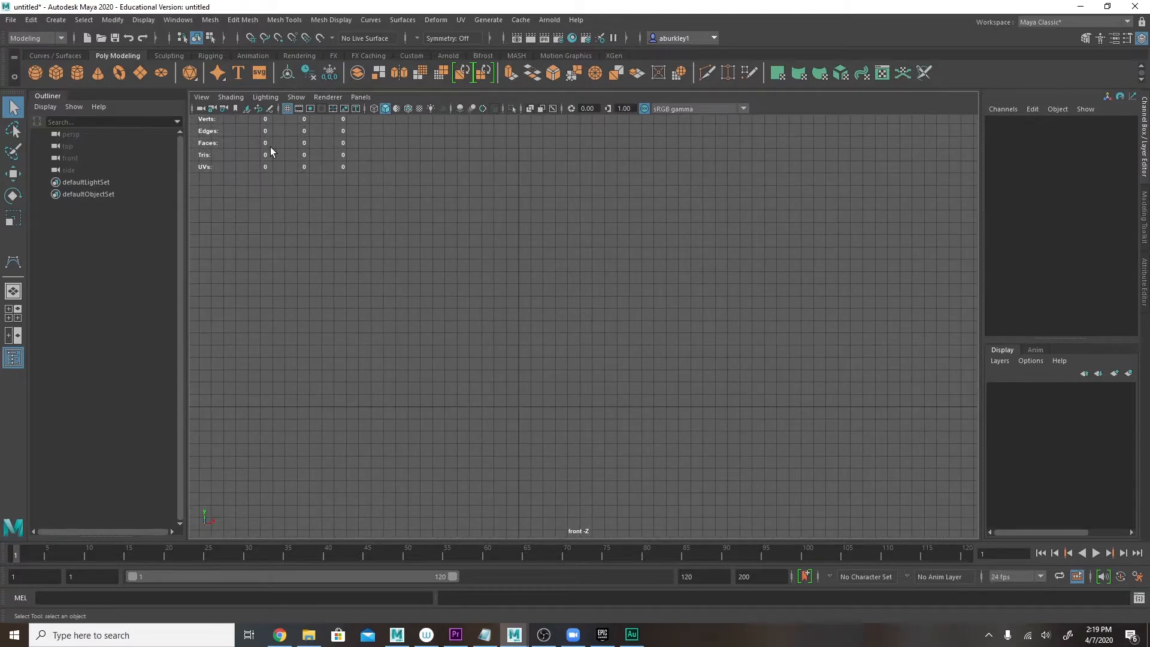
Draw an S-shaped CV curve sweeping down and outward for the curtain edge
left_click(56, 20)
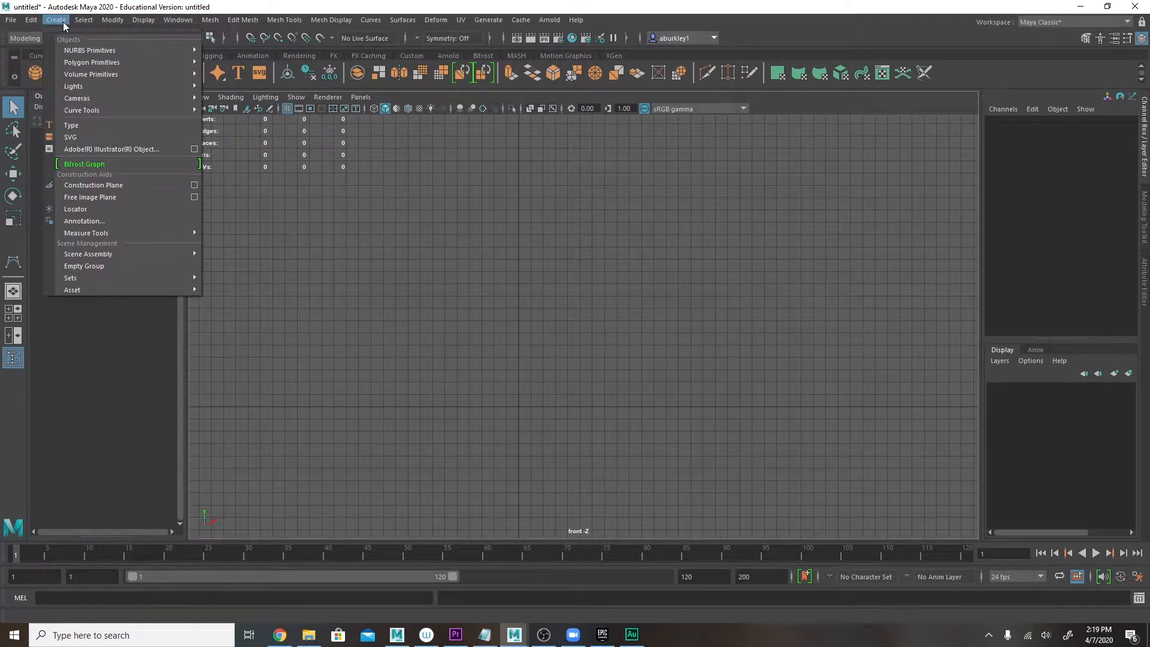
mouse_move(81, 110)
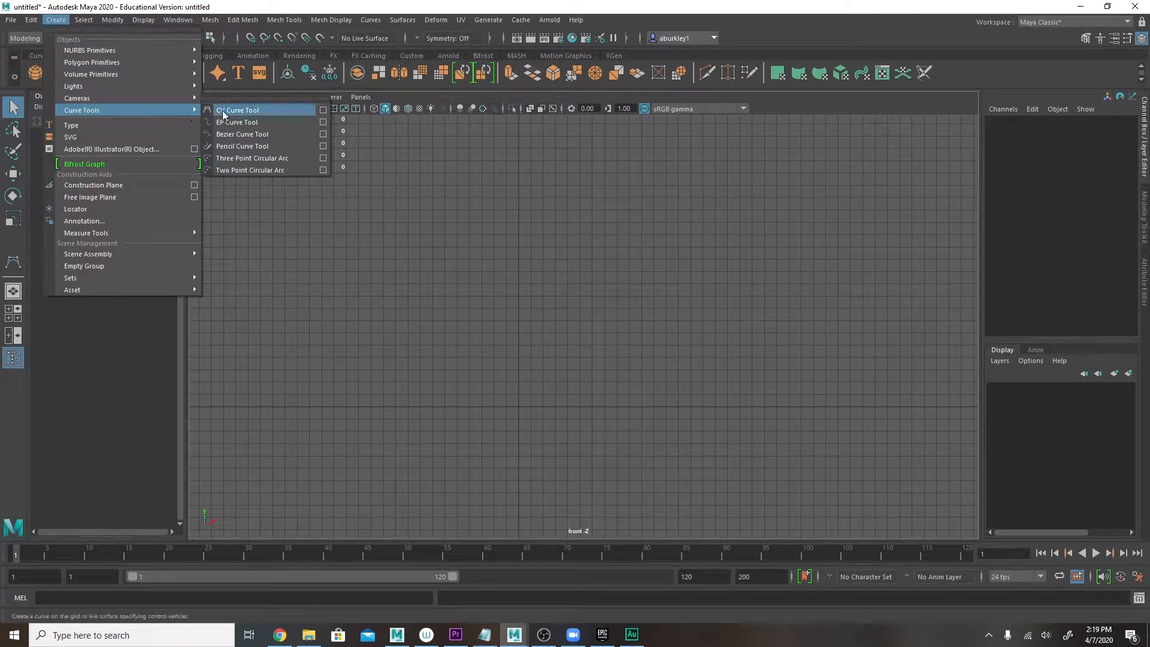
left_click(240, 111)
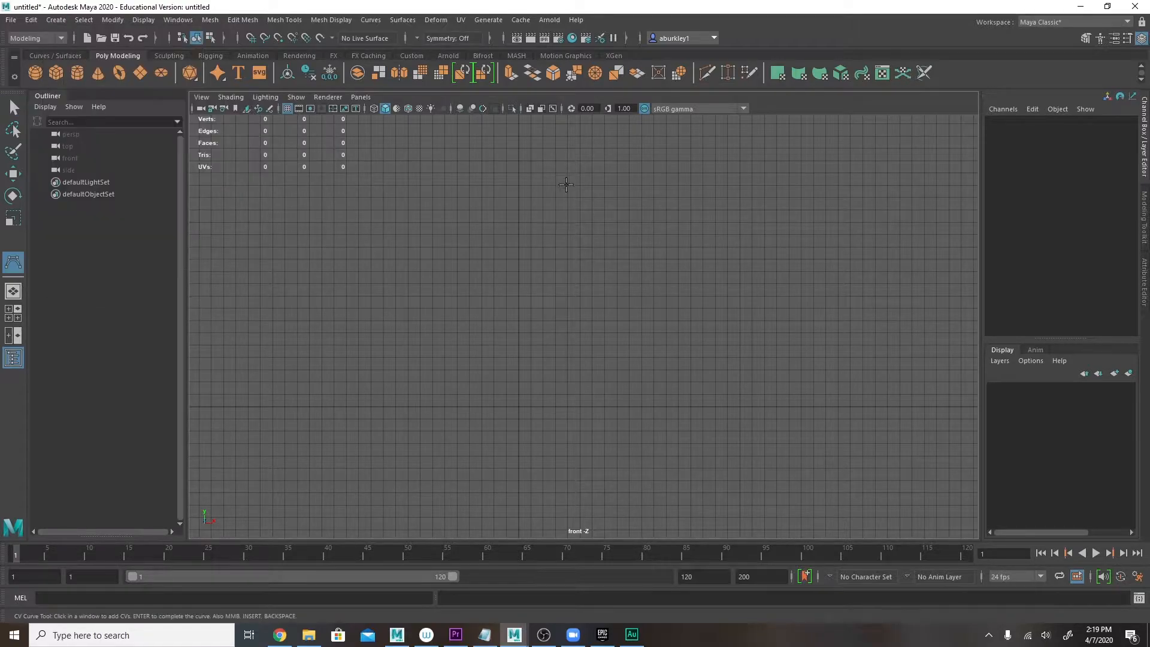
mouse_move(442, 186)
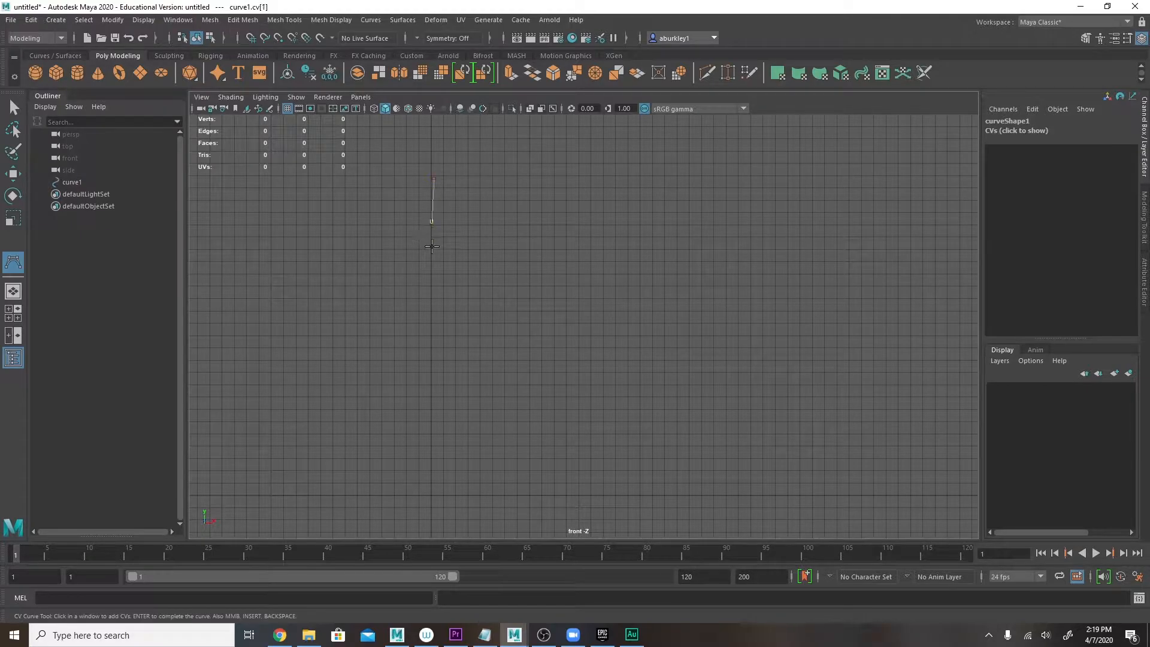
left_click(462, 321)
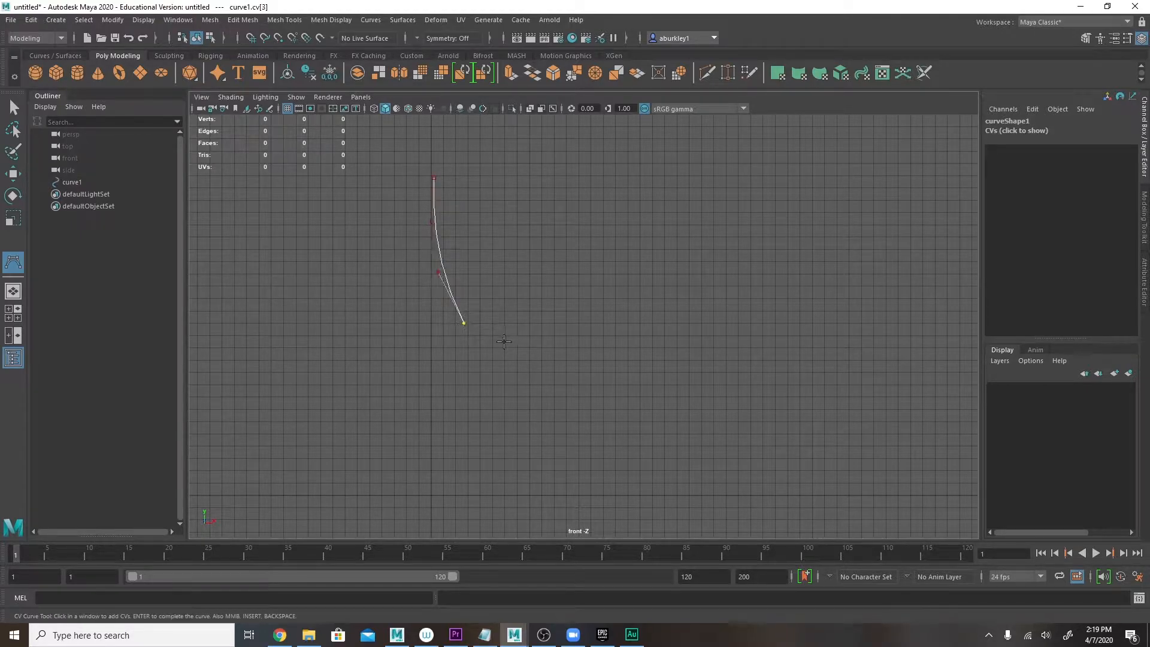
left_click(587, 378)
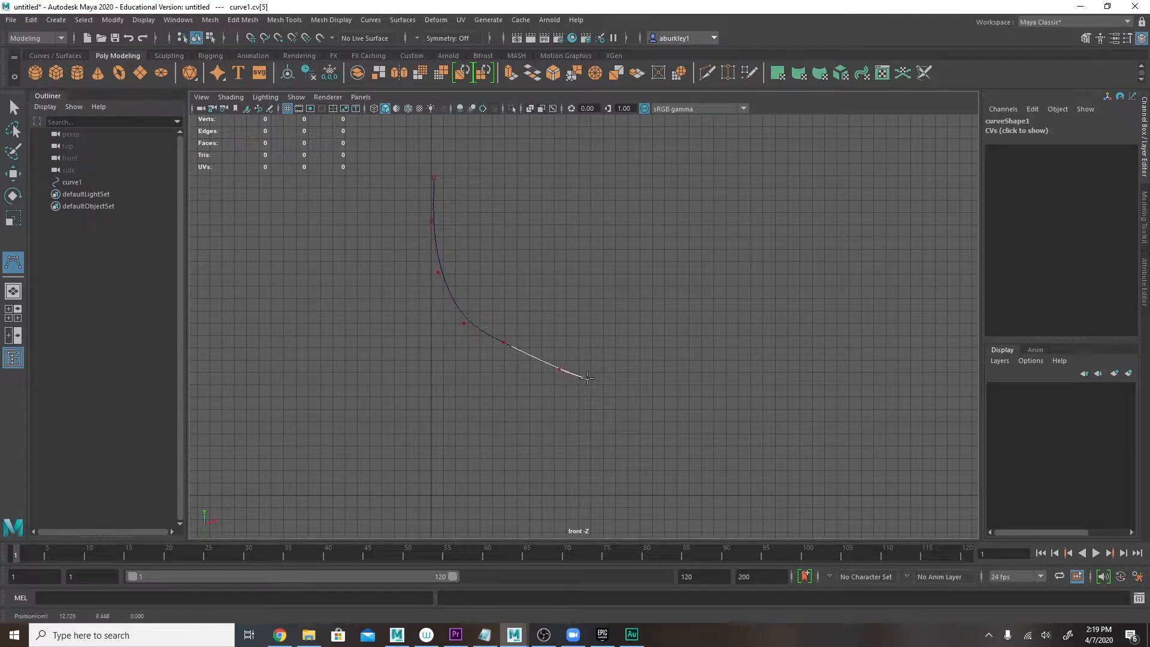
left_click(581, 461)
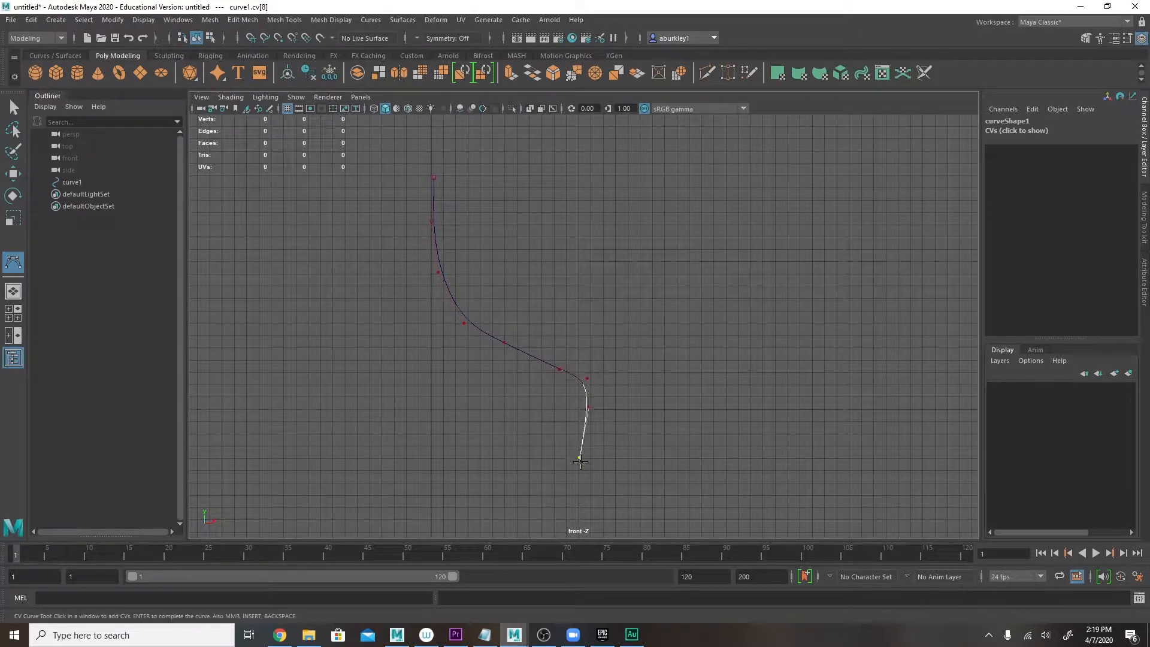
left_click(571, 495)
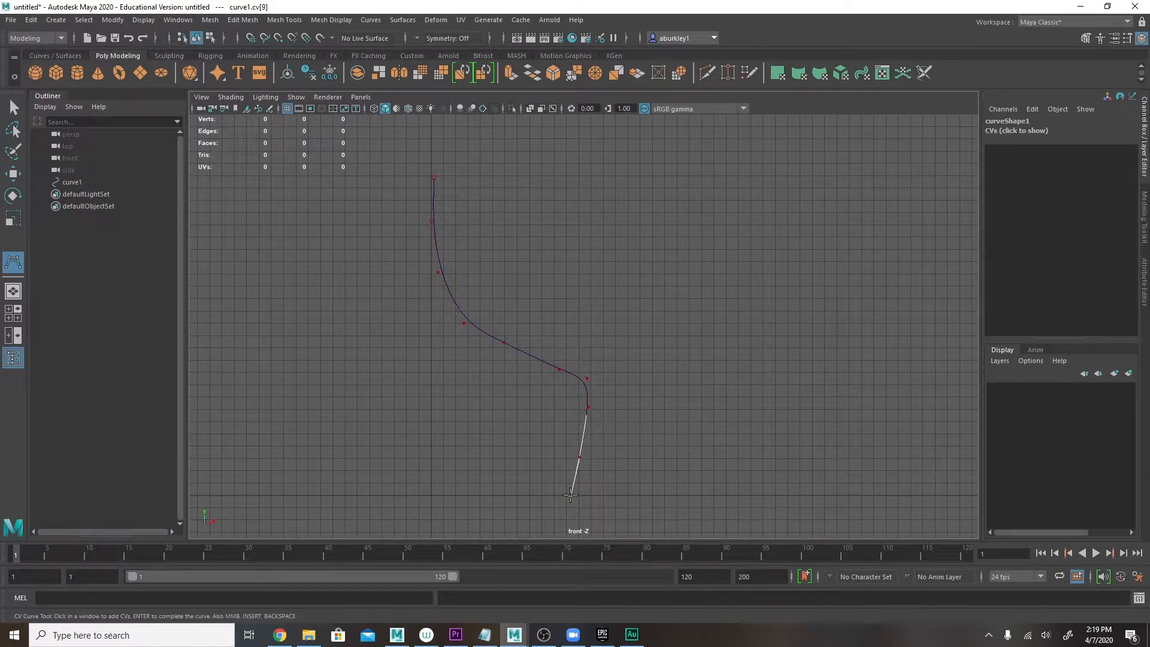
Move control vertices on curve1 to reshape its lower section
right_click(536, 340)
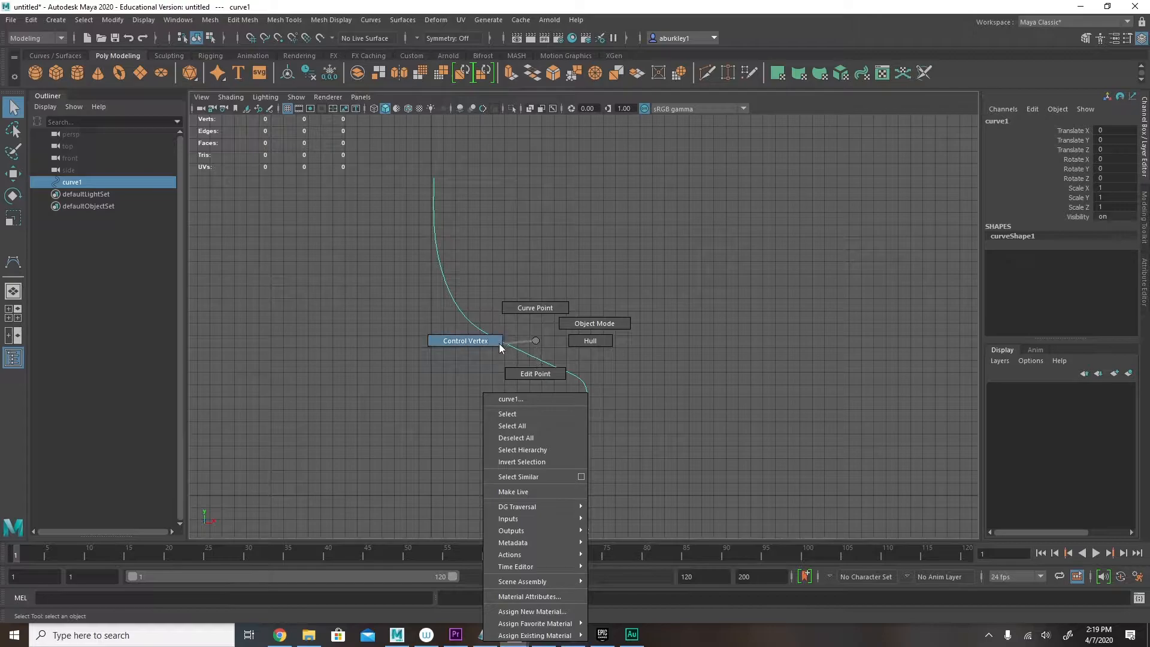
left_click(465, 340)
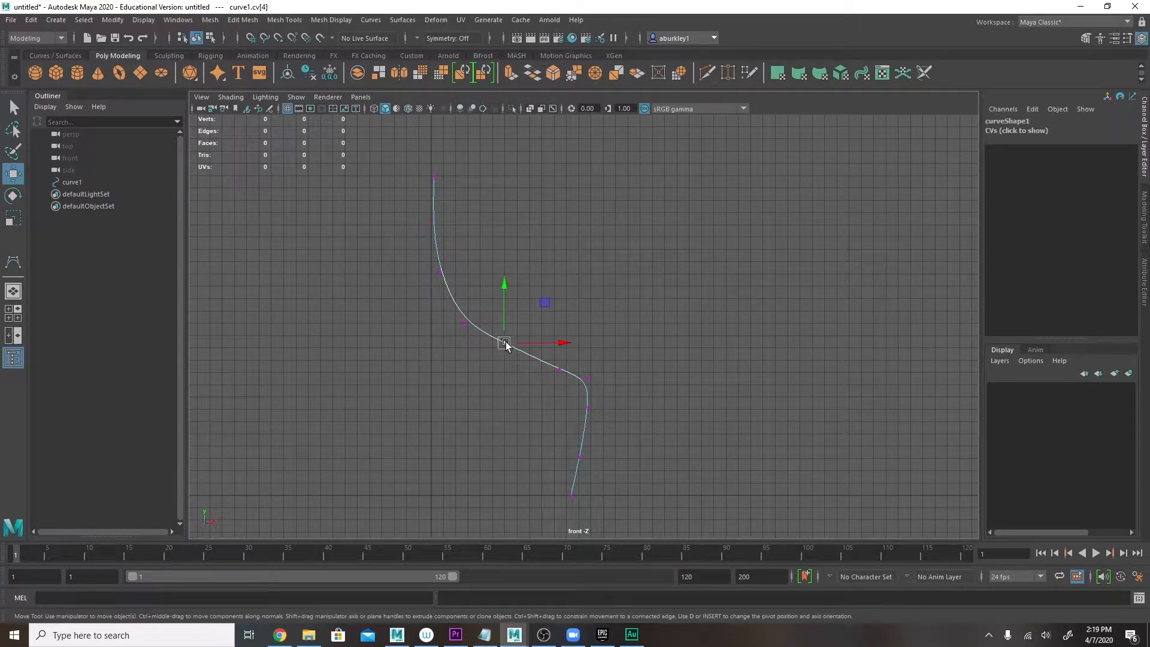
left_click_drag(504, 343, 559, 369)
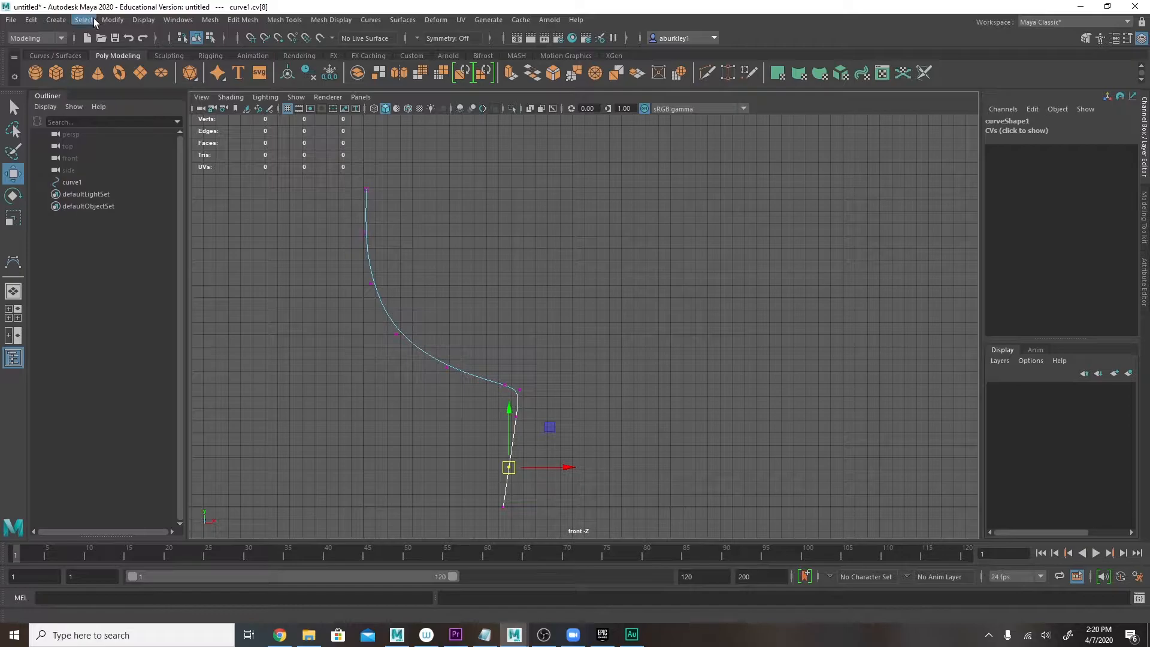
Draw a straight vertical CV curve, curve2, to the right of the S-curve
left_click(55, 19)
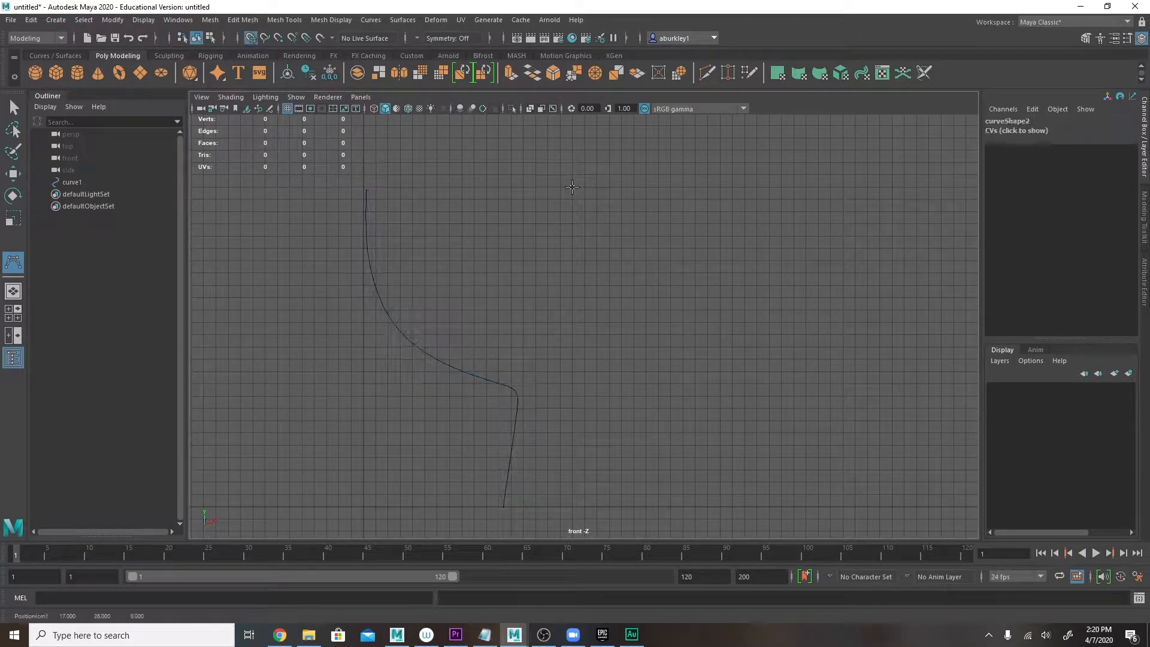
left_click(572, 186)
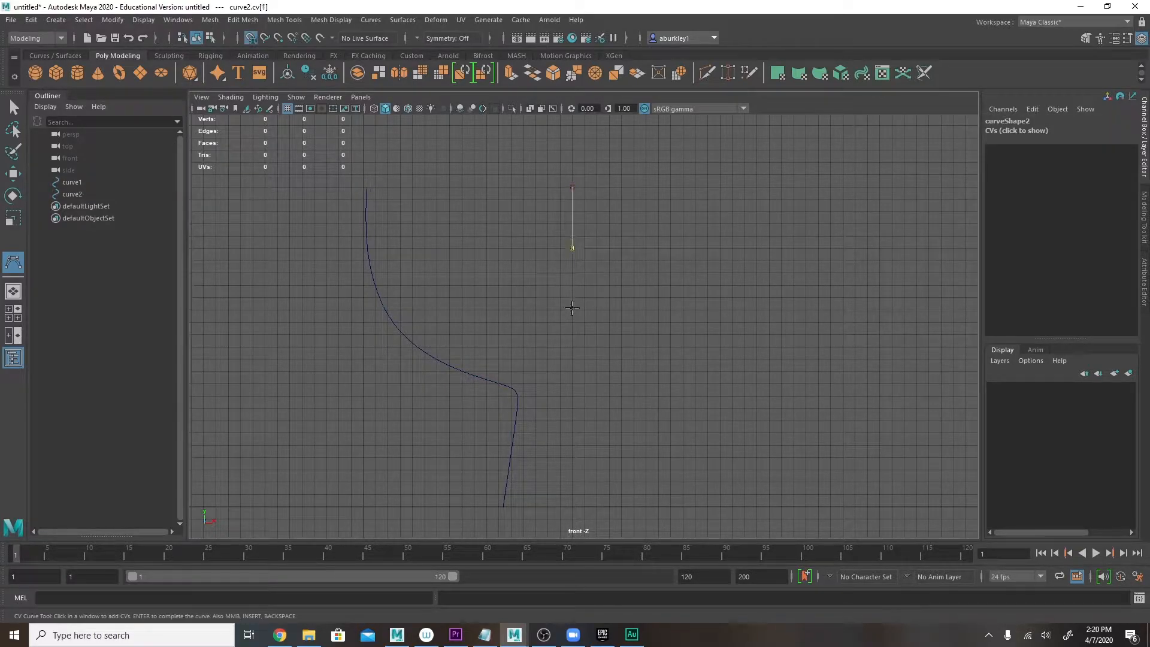
left_click(572, 359)
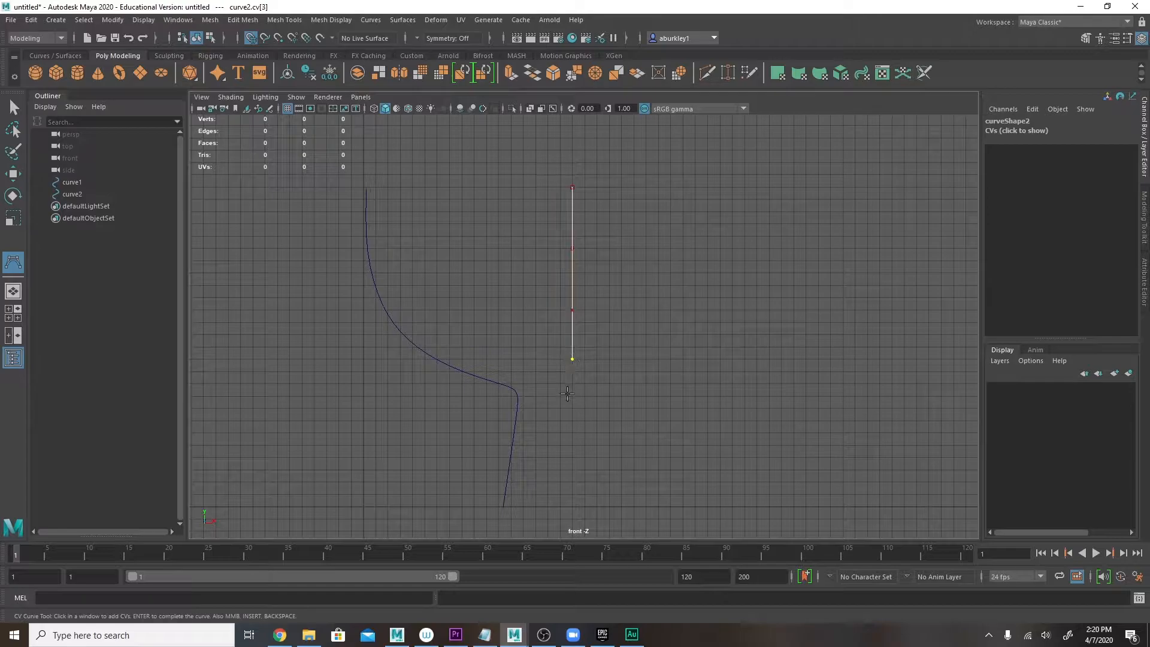
left_click(571, 506)
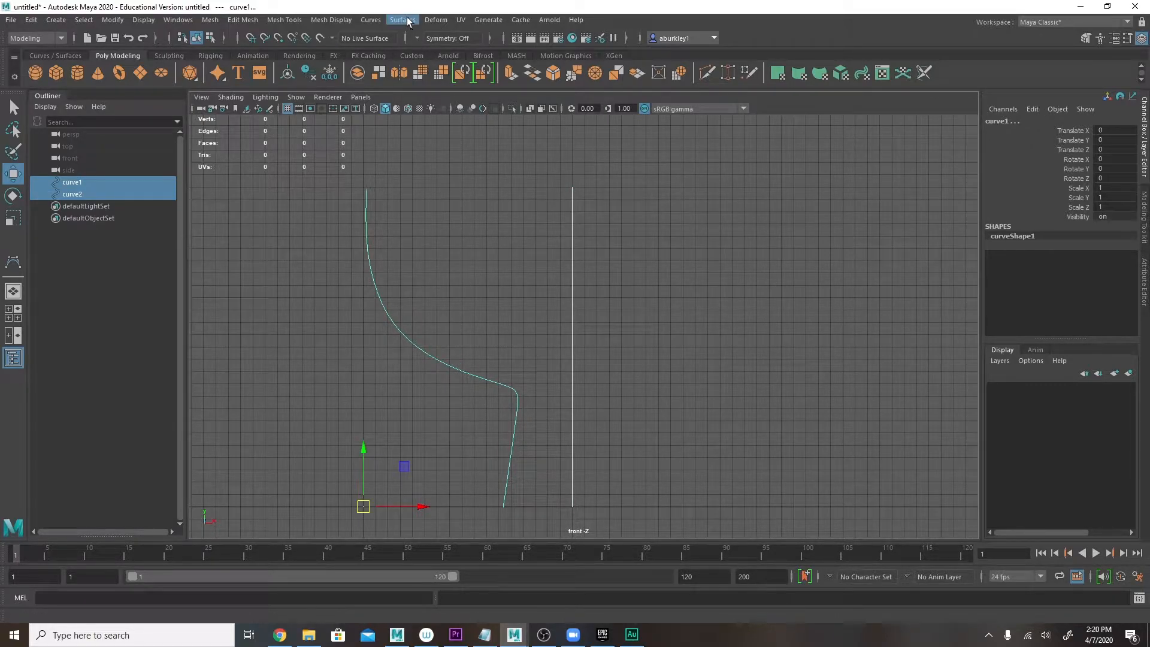
Loft the two curves into polygon loftedSurface1 with quad tessellation, count 200
left_click(402, 20)
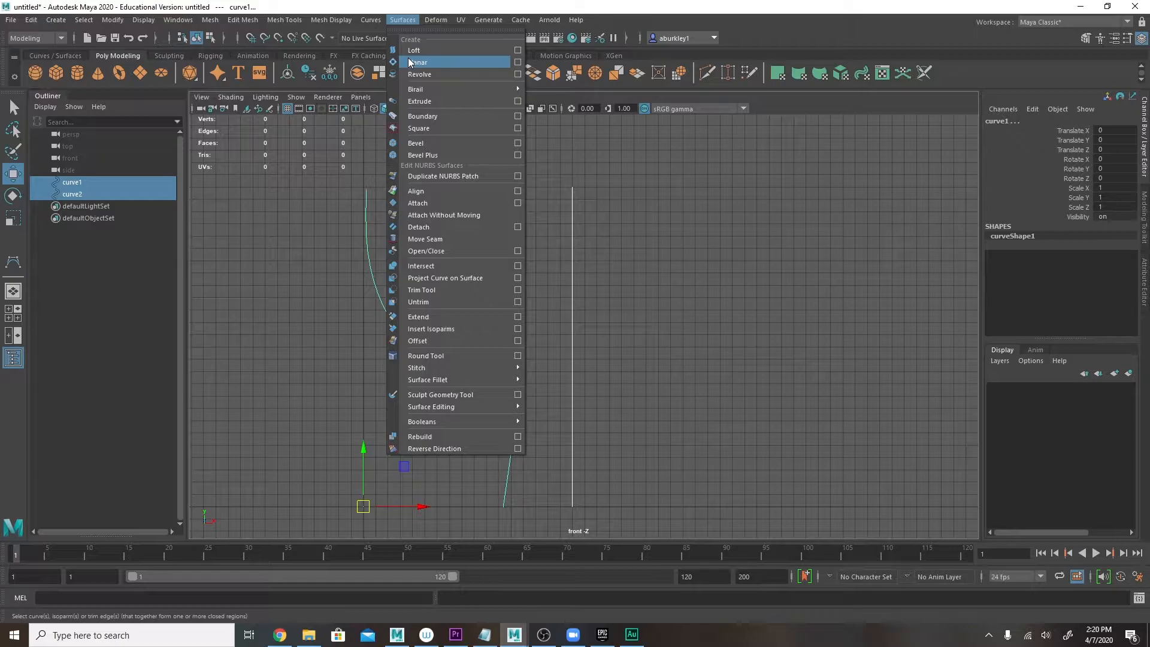
mouse_move(414, 50)
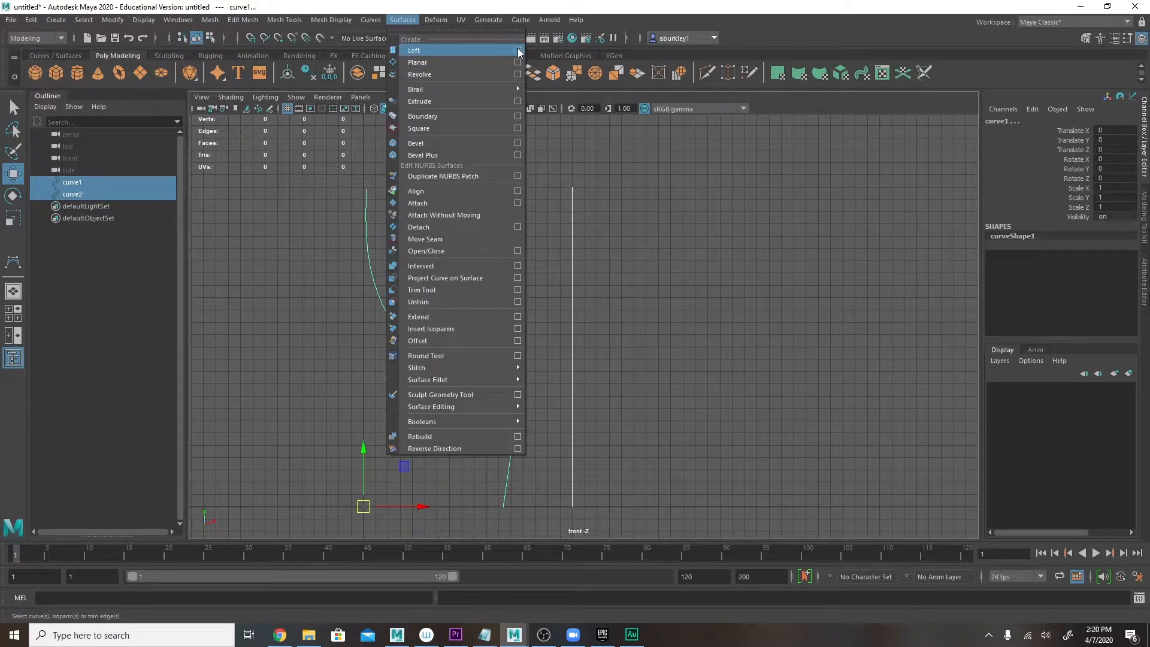
left_click(517, 50)
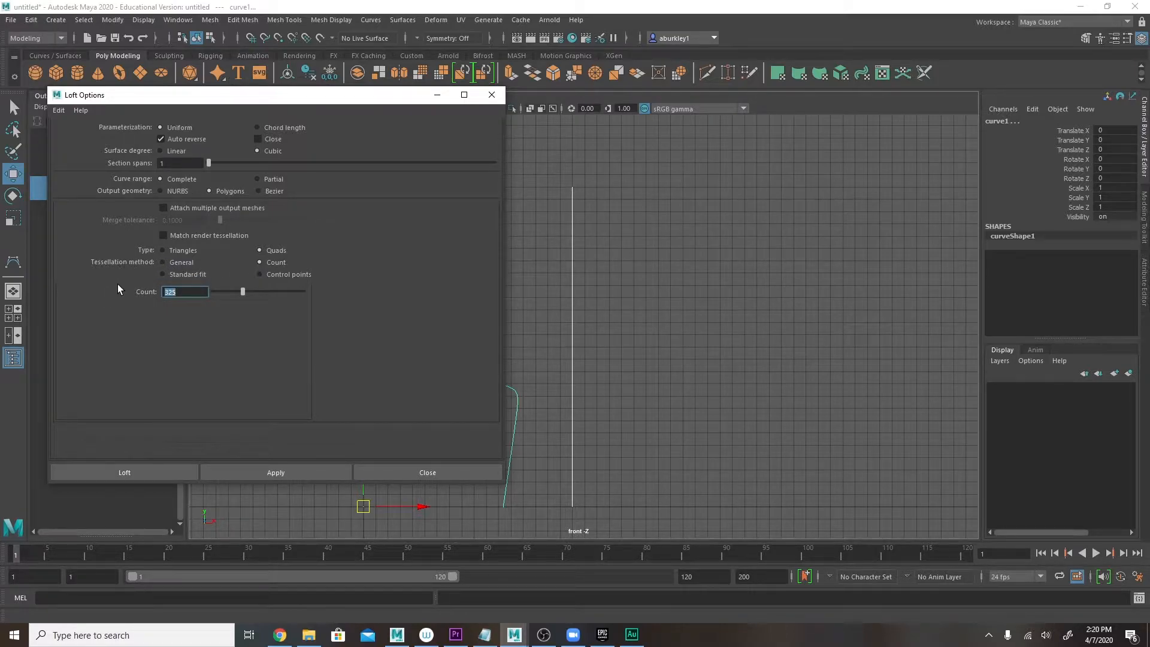
type("200")
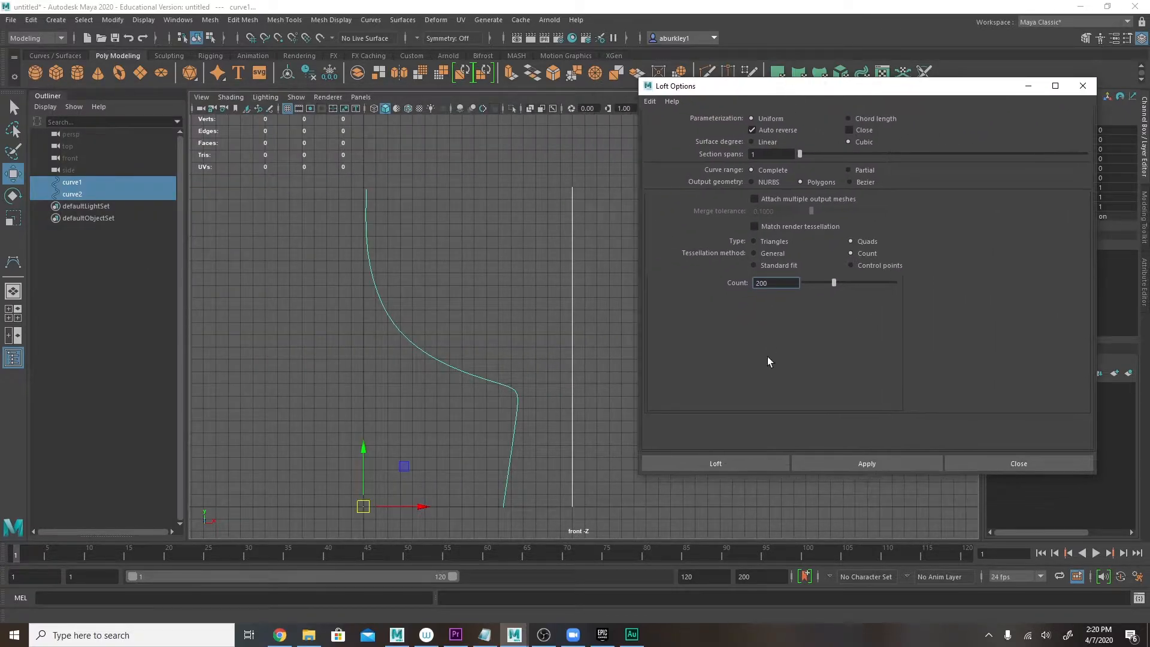
left_click(714, 463)
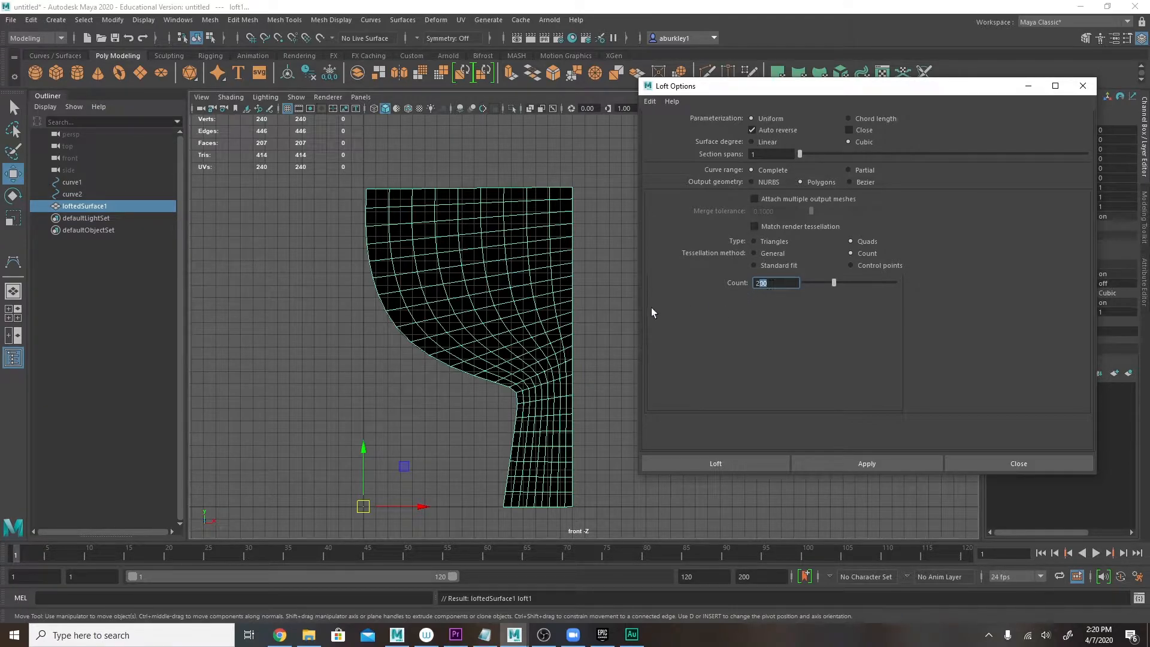
left_click(866, 463)
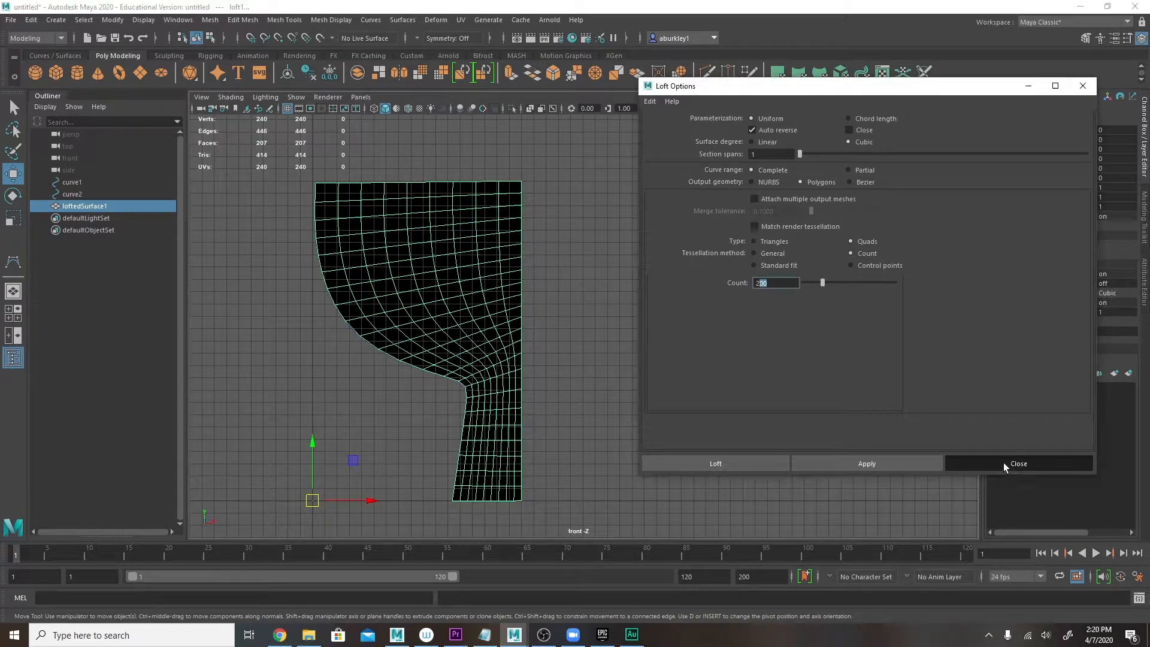
Close the loft options and conform loftedSurface1's normals to one direction
left_click(1018, 463)
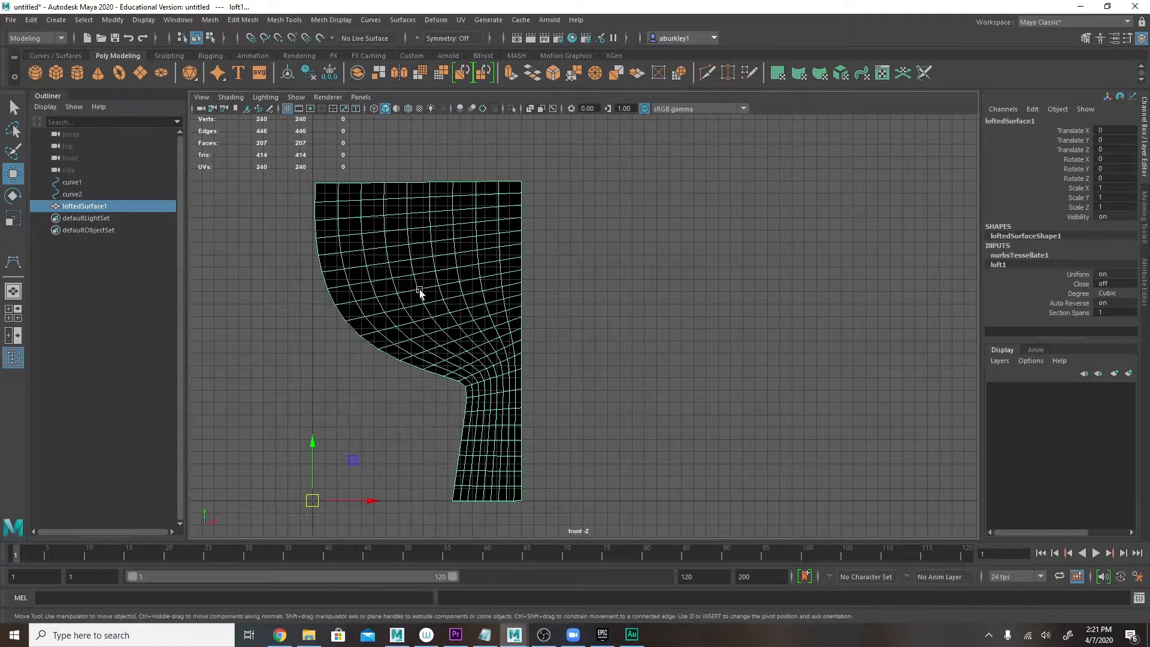
left_click(330, 20)
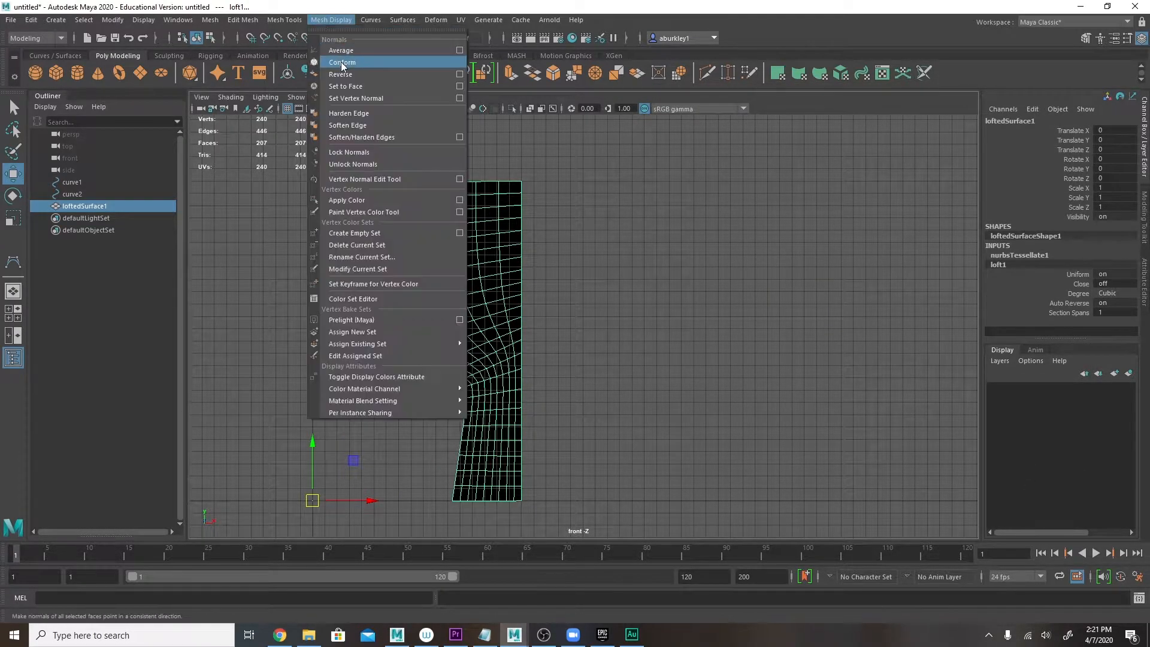
left_click(342, 62)
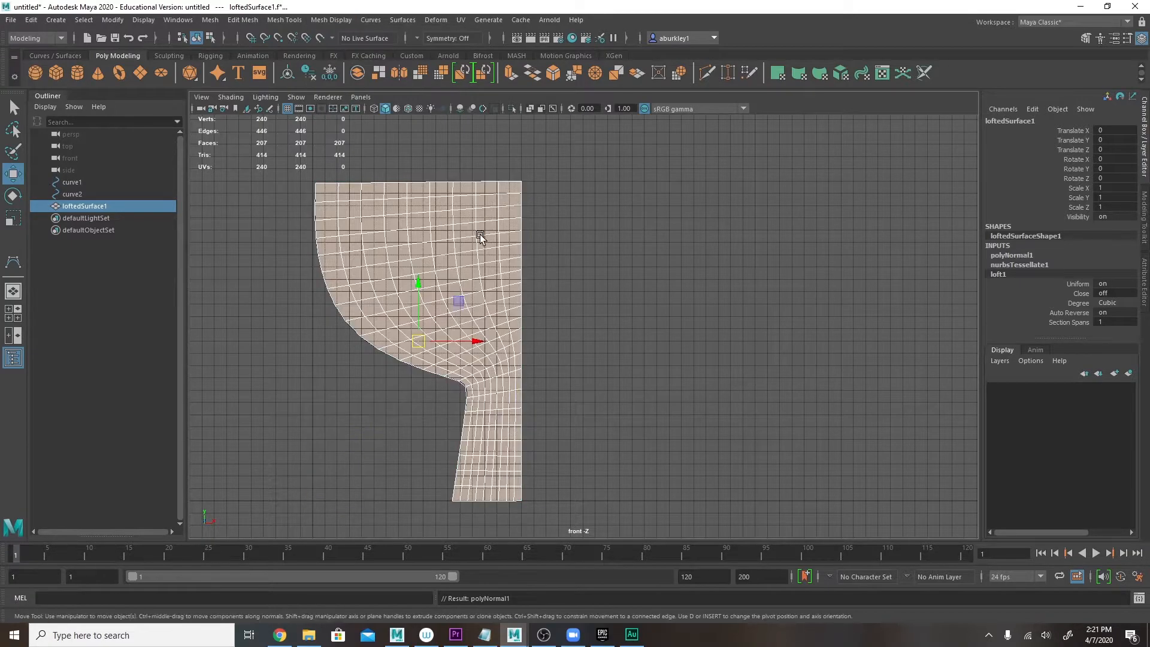
right_click(481, 237)
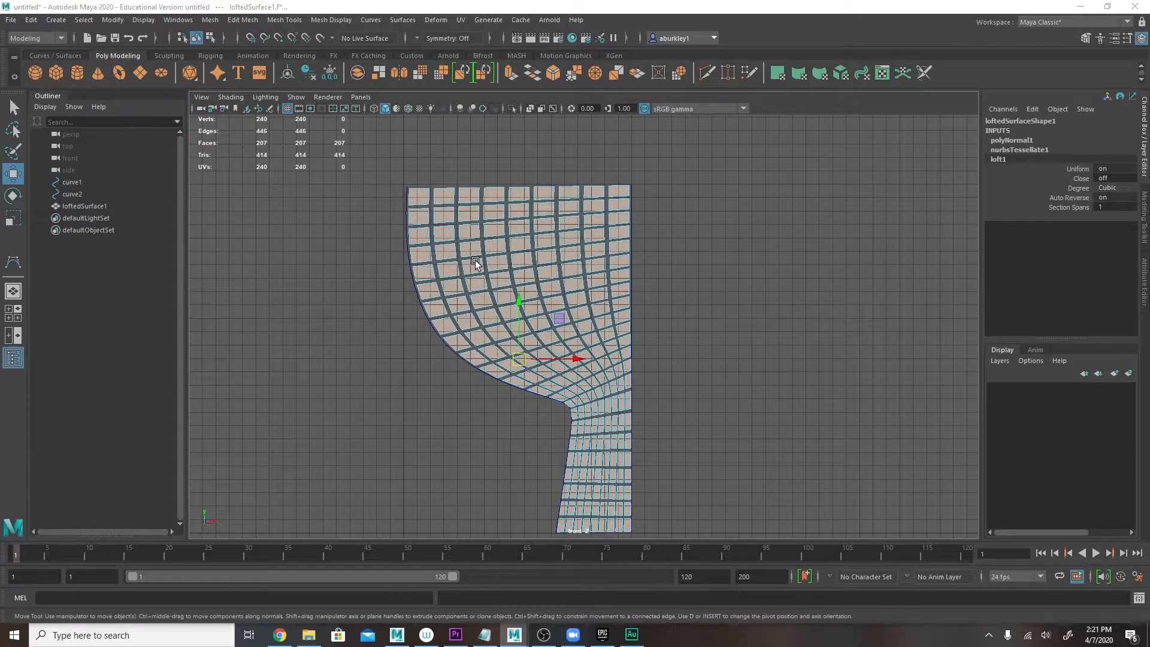
Select curve1 in perspective and drag one of its control vertices to reshape the panel
left_click_drag(477, 265, 590, 249)
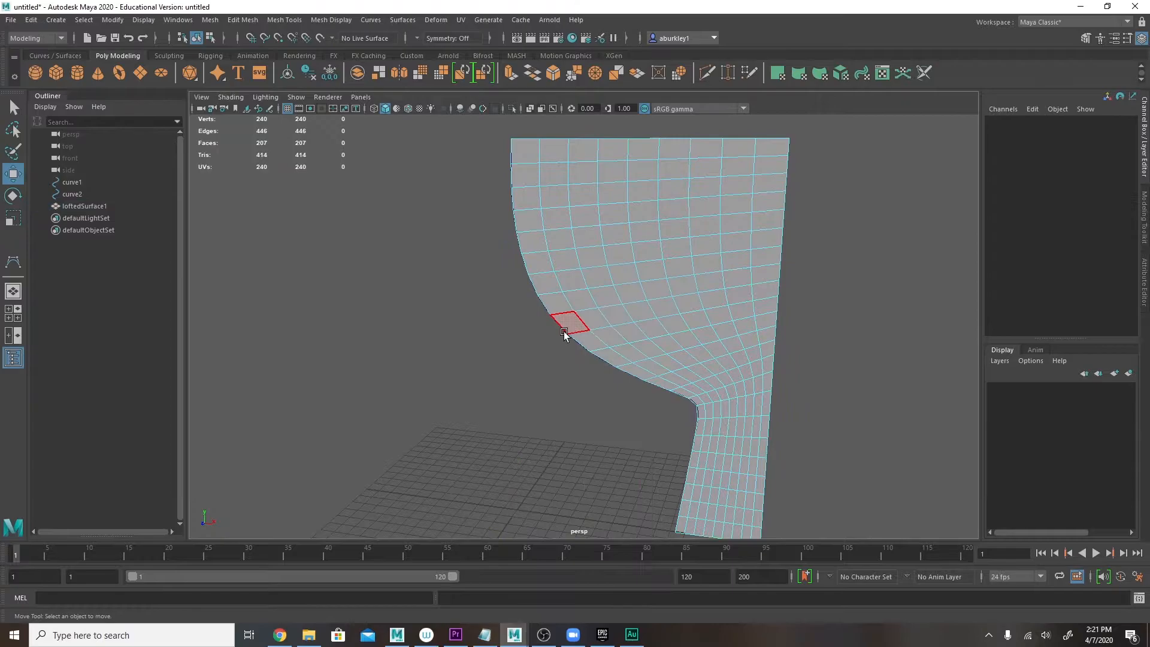
left_click(569, 326)
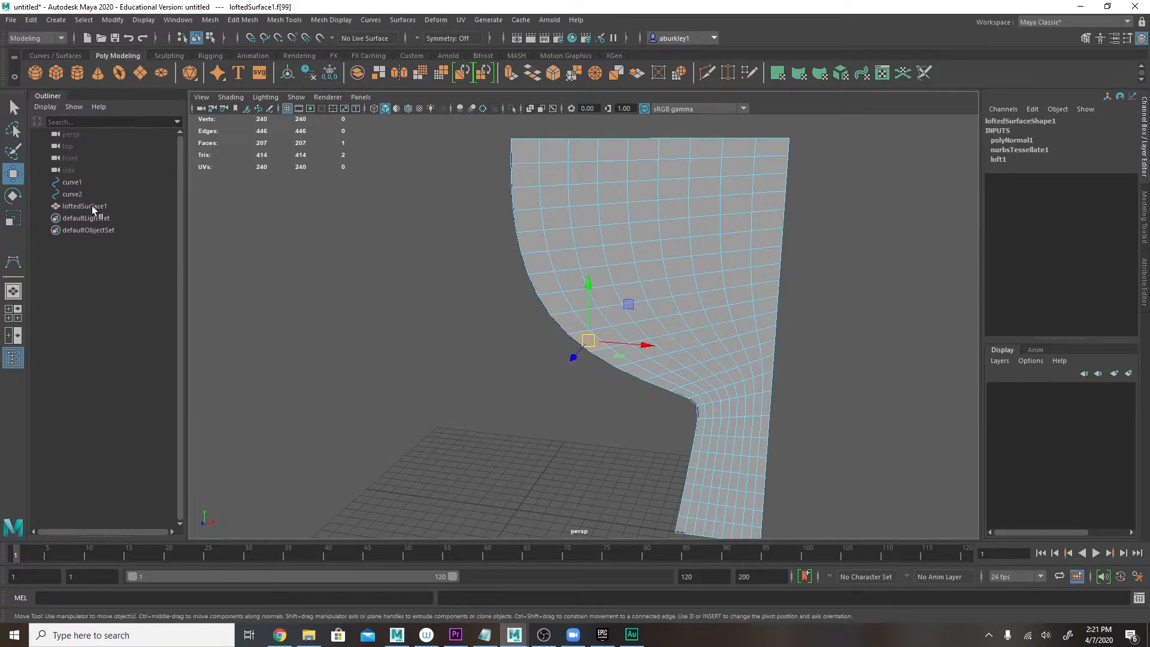
left_click(73, 182)
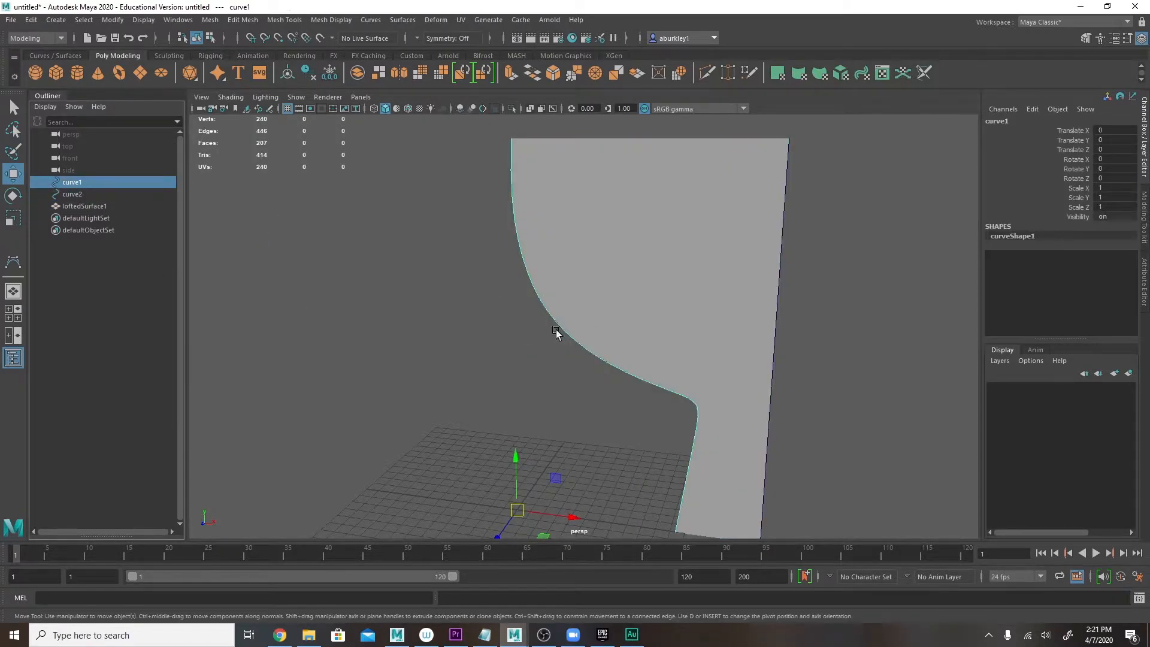
right_click(556, 330)
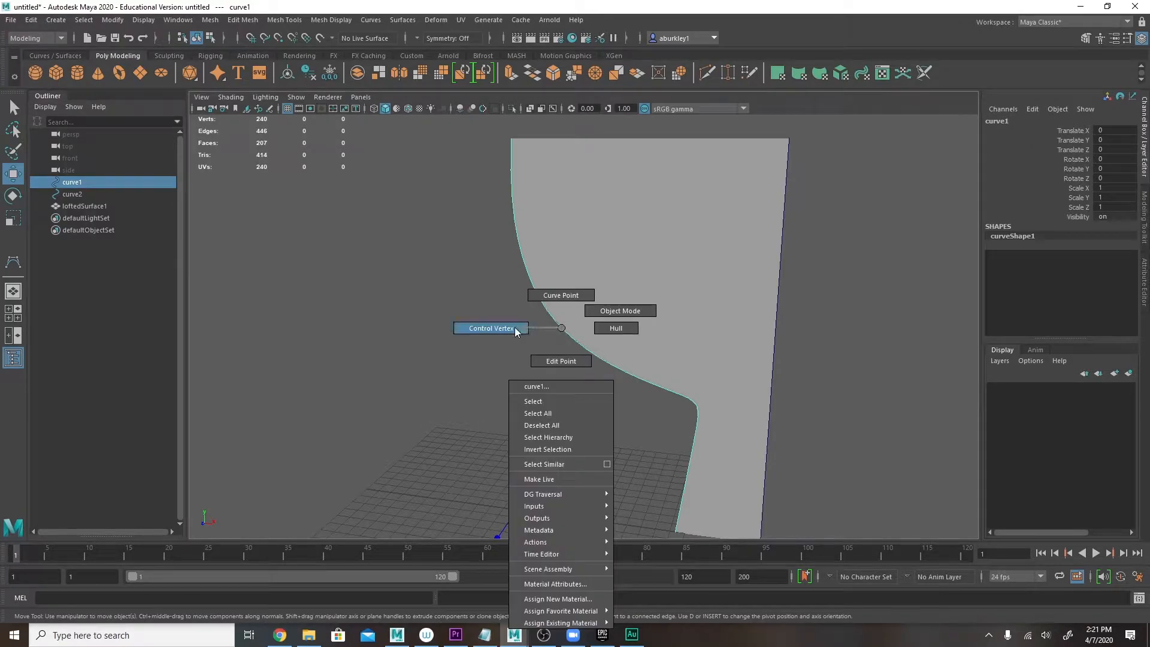
left_click(489, 327)
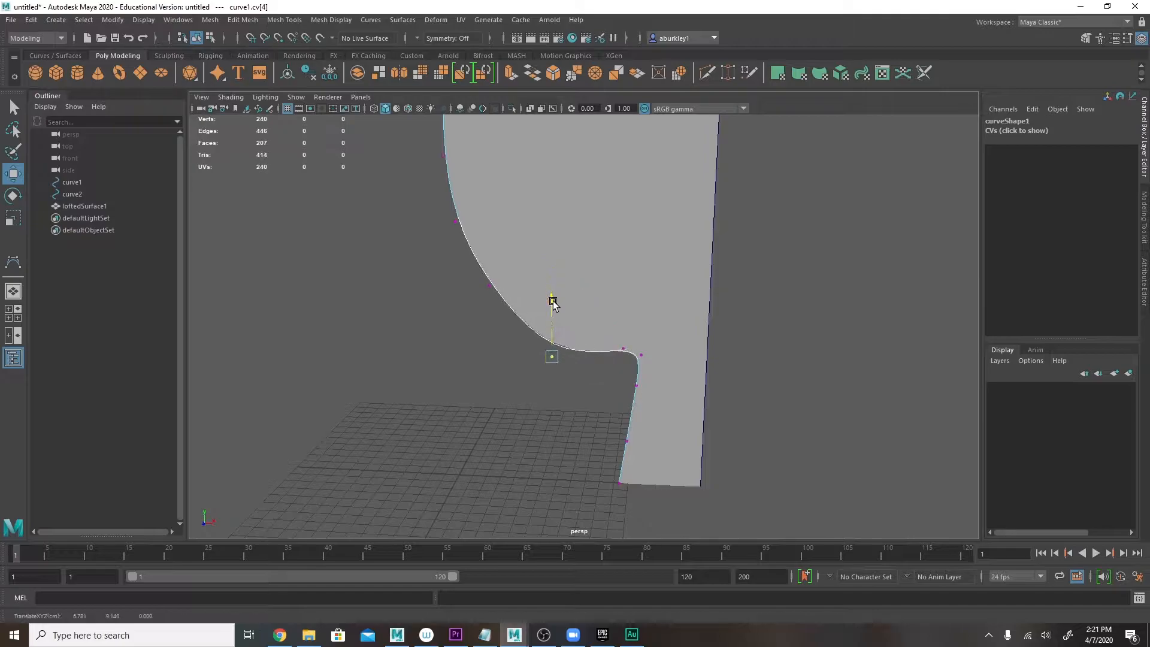
left_click_drag(552, 301, 517, 330)
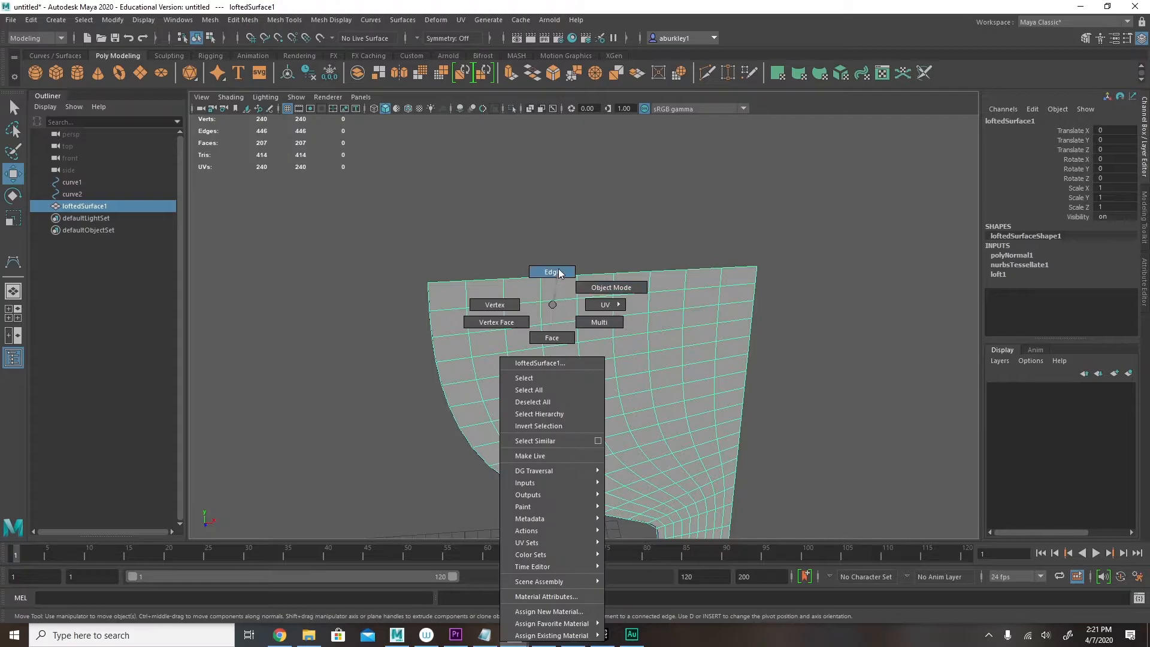
Pull a column of the curtain's edges outward for pleats, then deselect and inspect
left_click(551, 272)
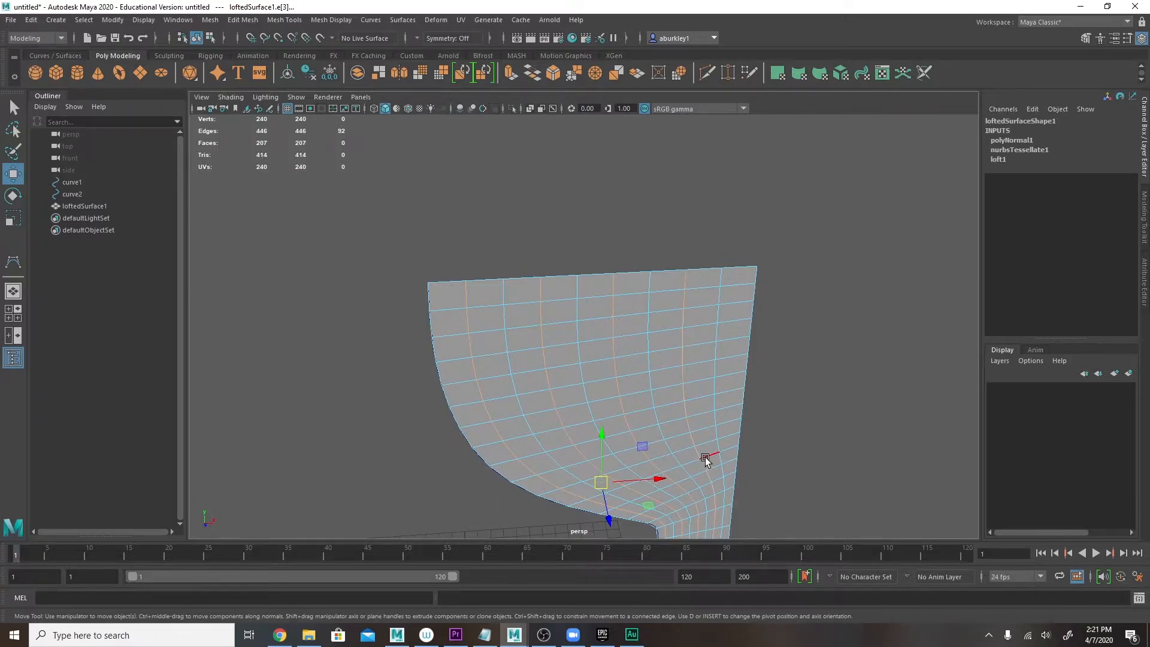
left_click_drag(704, 456, 638, 440)
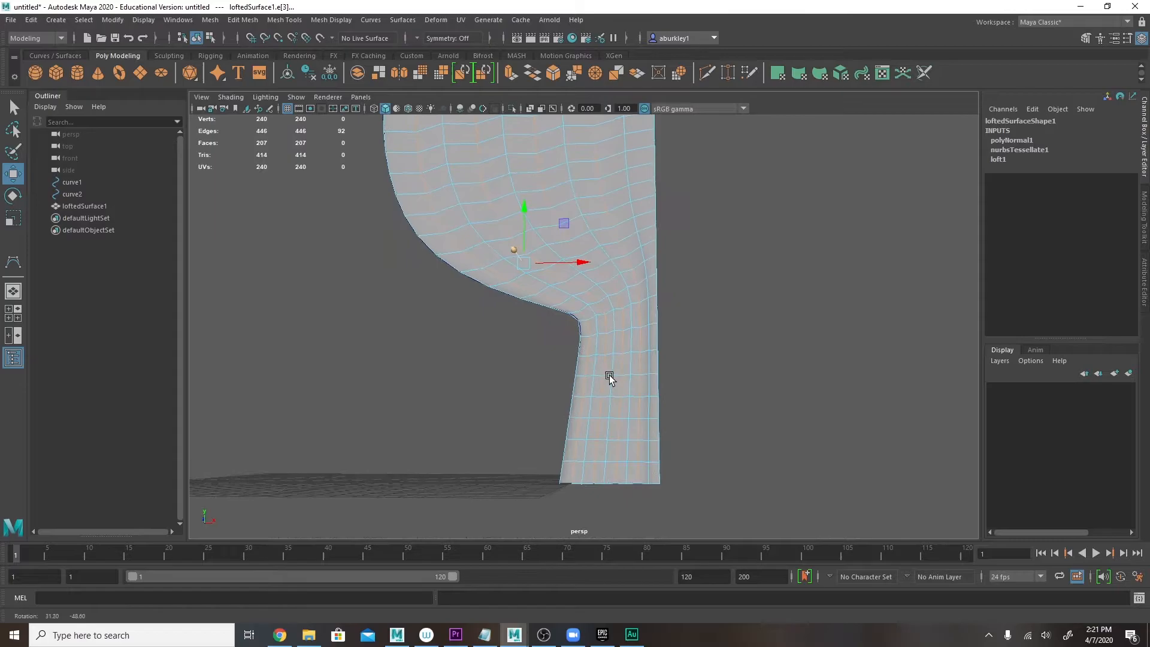
left_click_drag(609, 380, 623, 406)
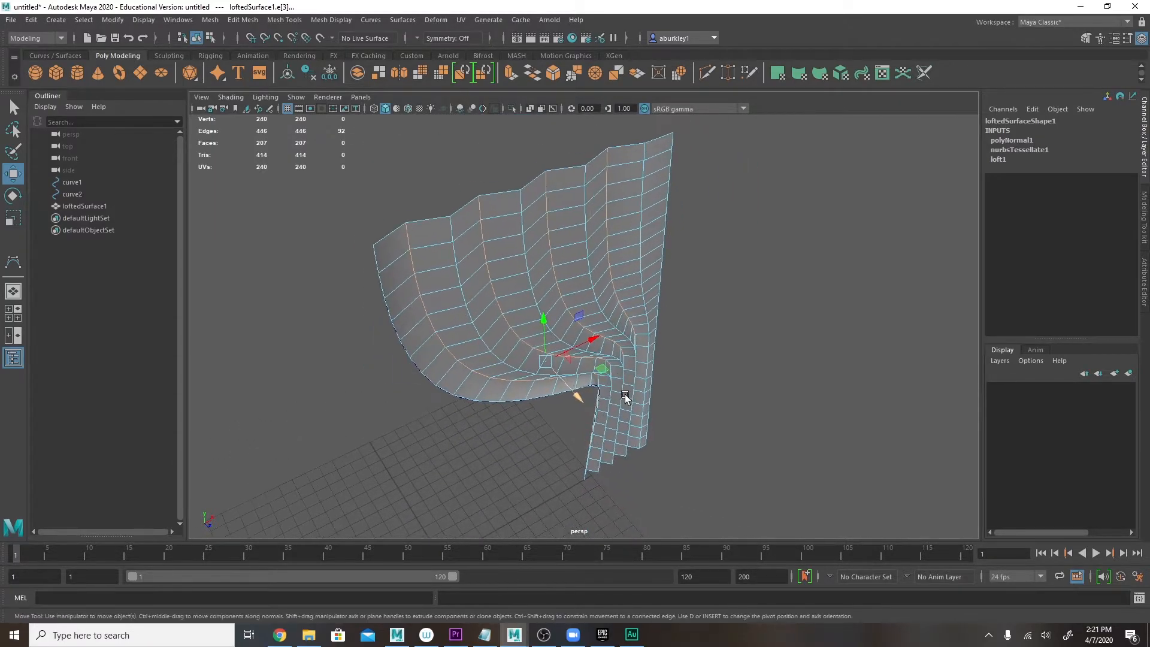
left_click(722, 461)
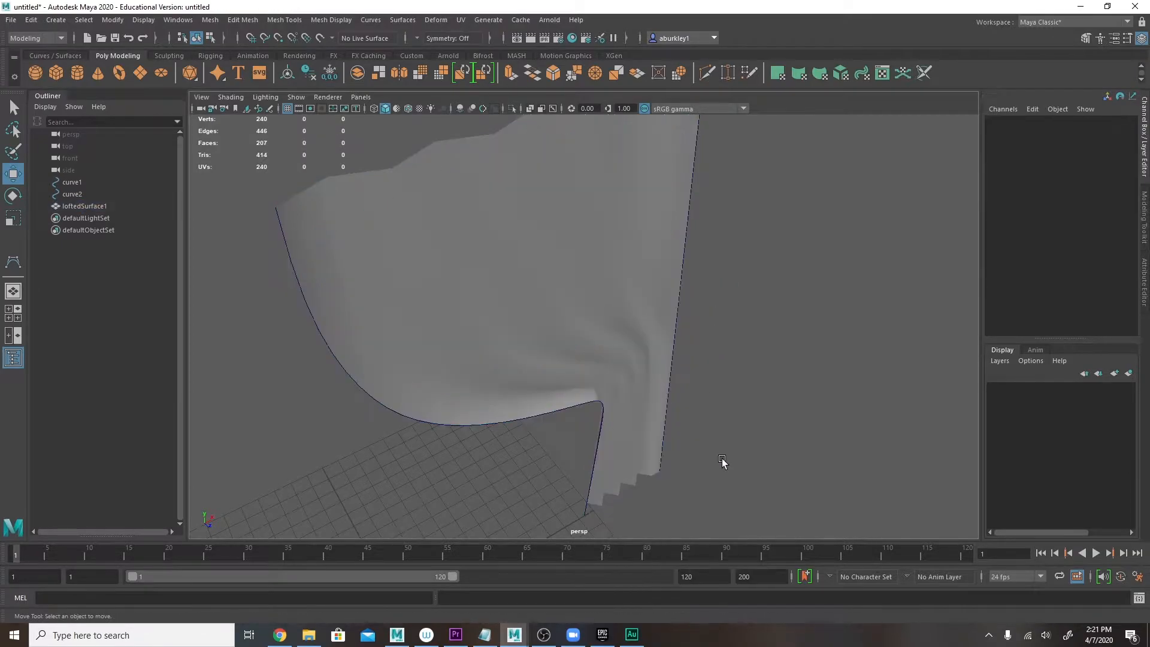
left_click_drag(722, 462, 568, 432)
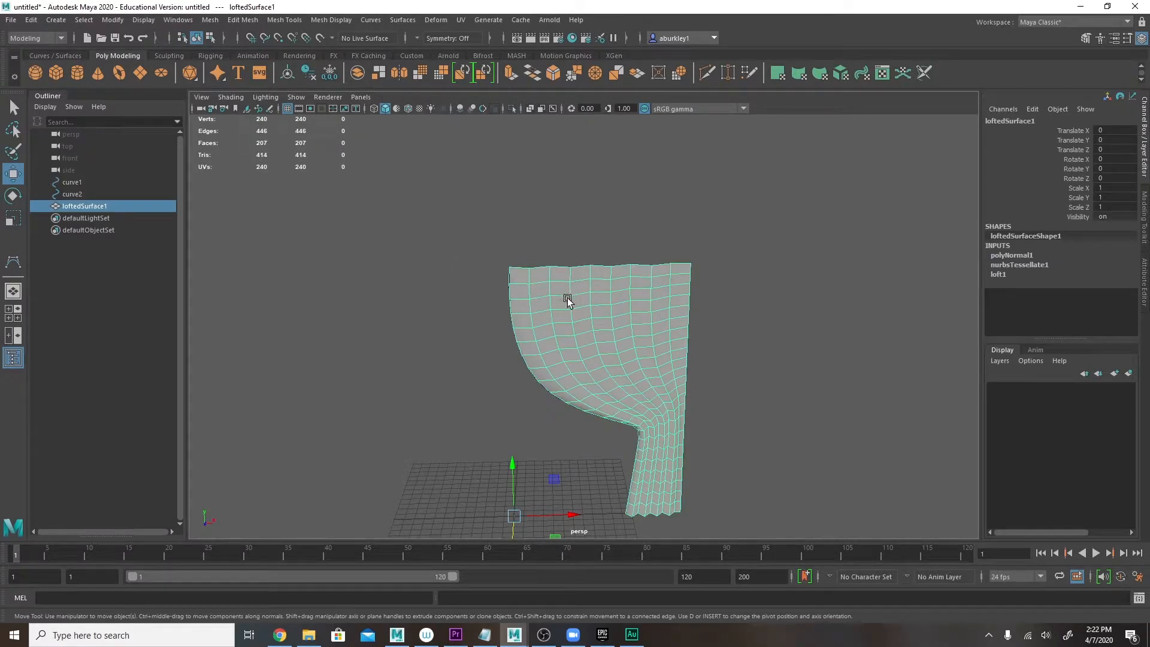
Switch the viewport to the top view to see the panel's zigzag profile
key("space")
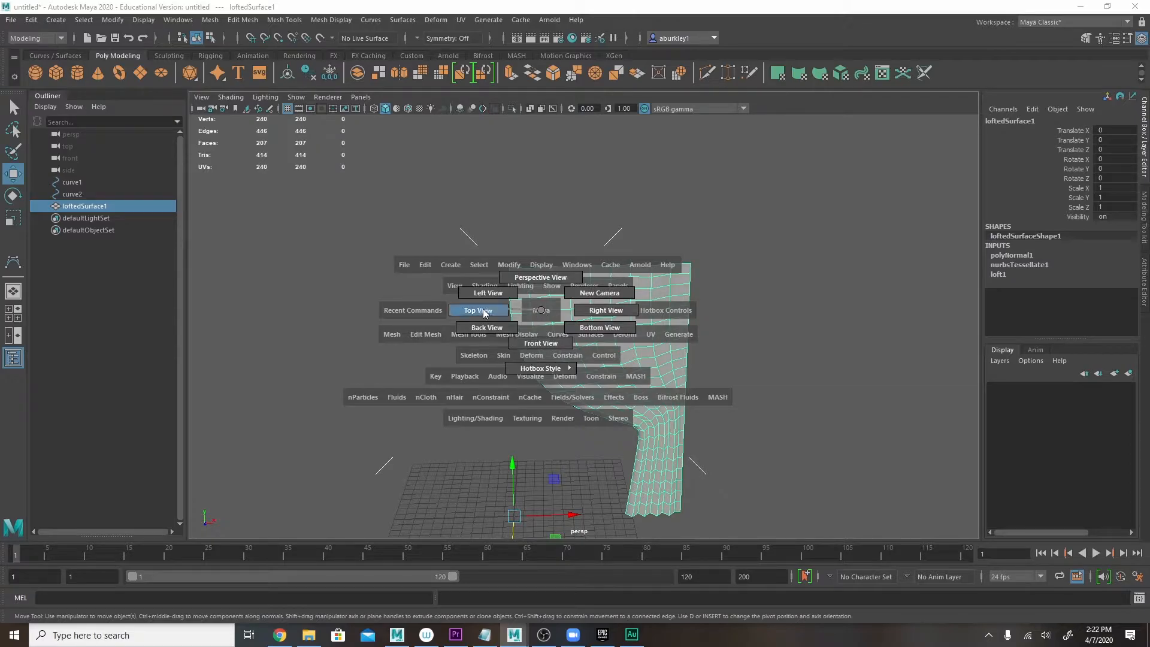
left_click(477, 310)
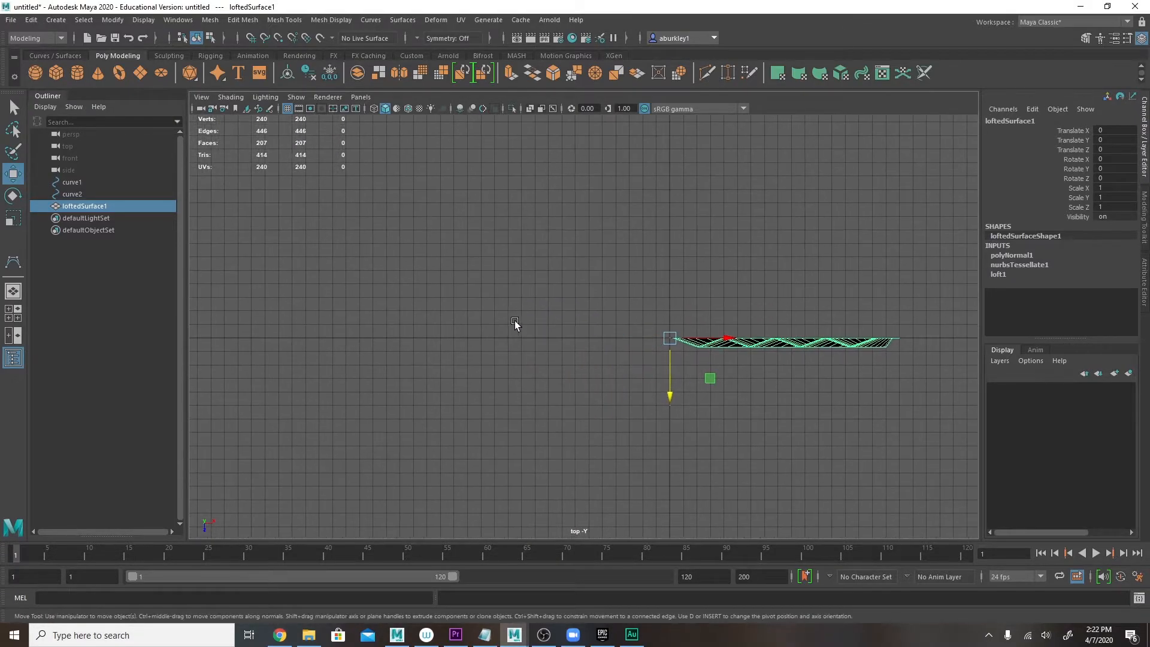
left_click(55, 19)
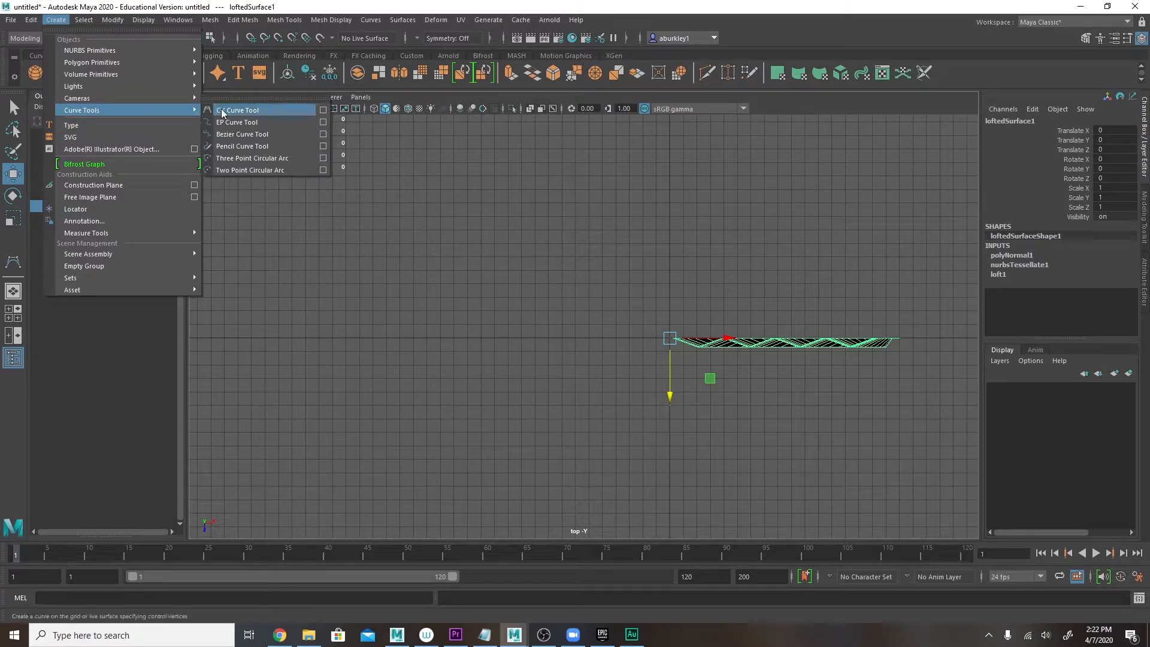
Draw a wavy zigzag CV curve, curve3, point by point beside the curtain
left_click(239, 109)
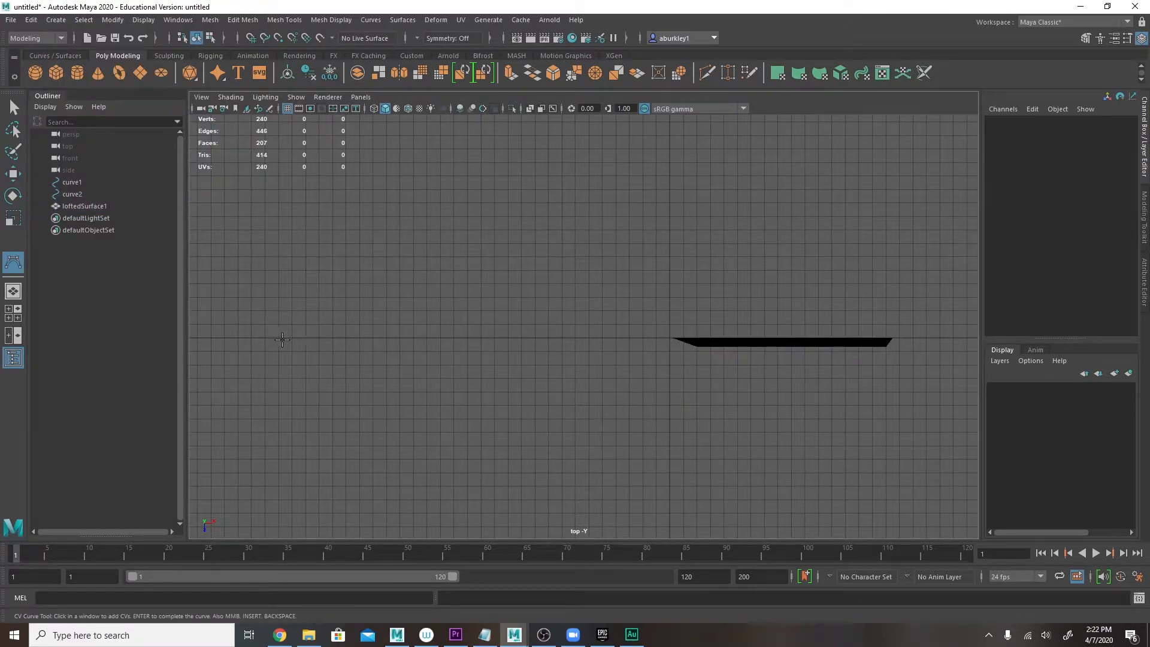
left_click(278, 337)
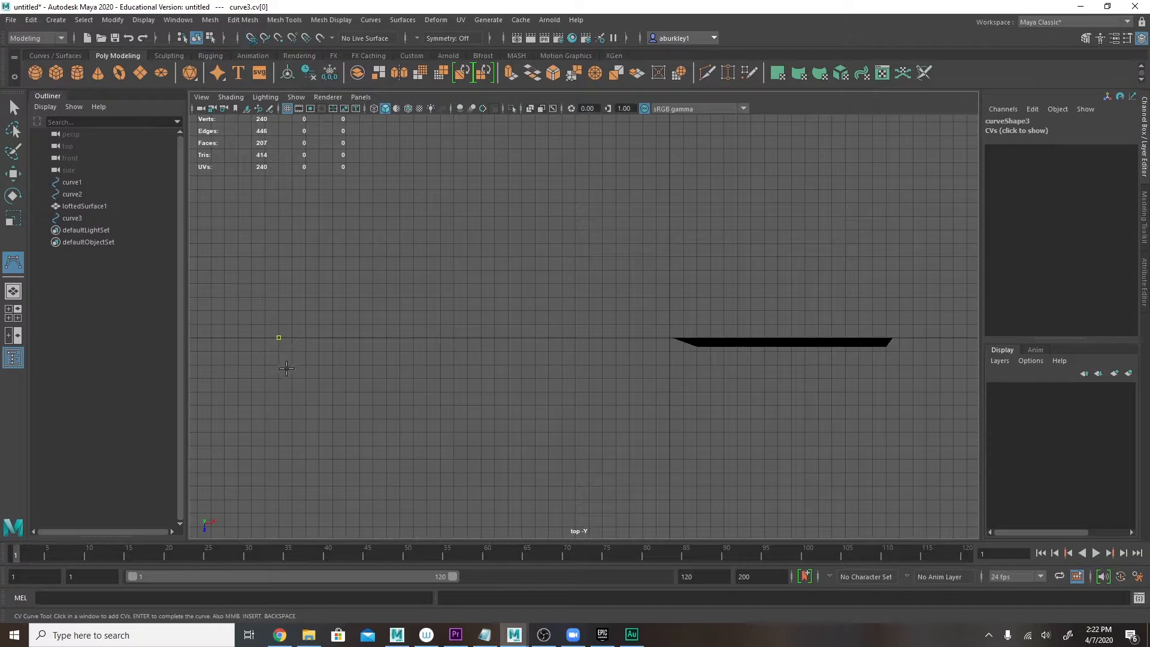
left_click(291, 378)
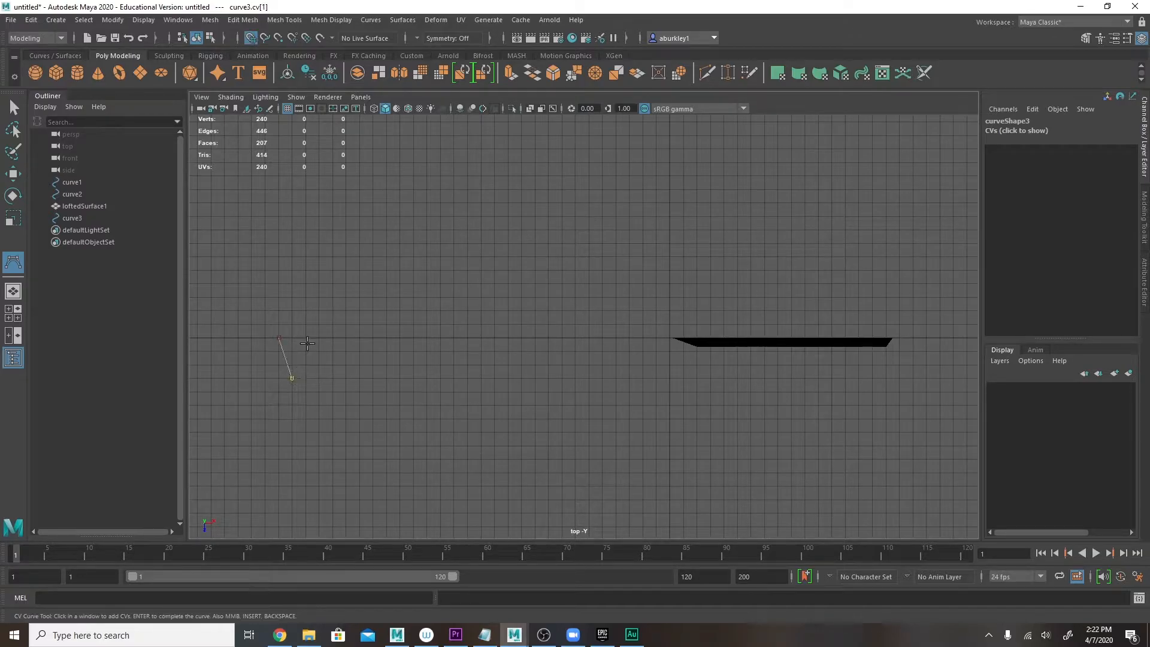
left_click(306, 337)
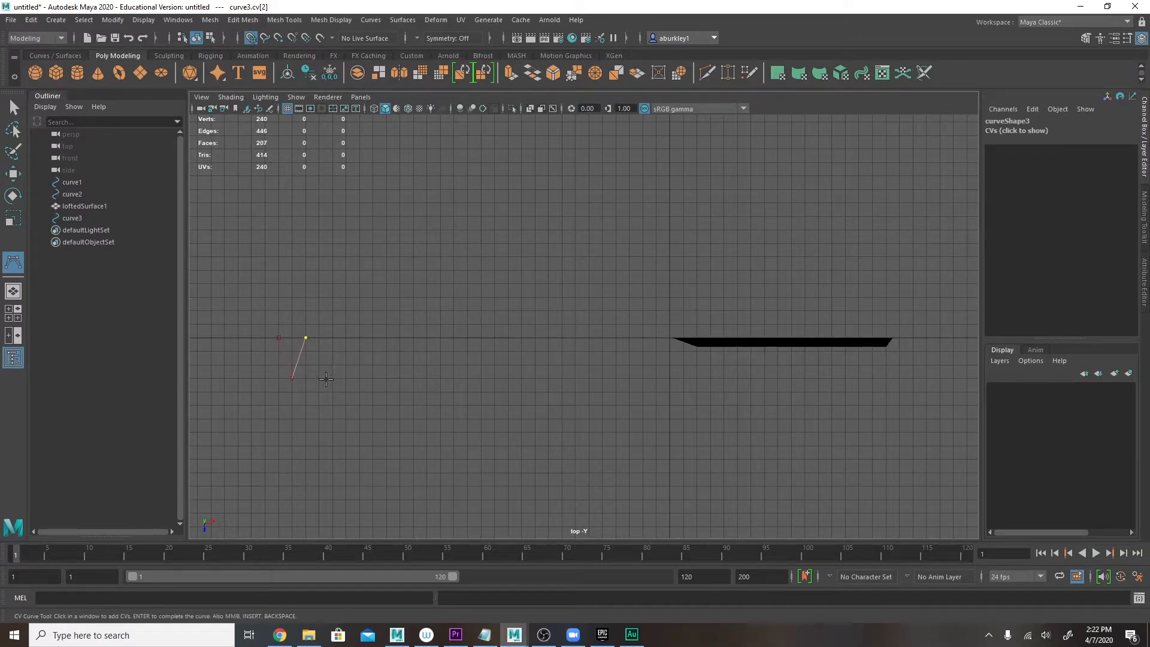
left_click(330, 338)
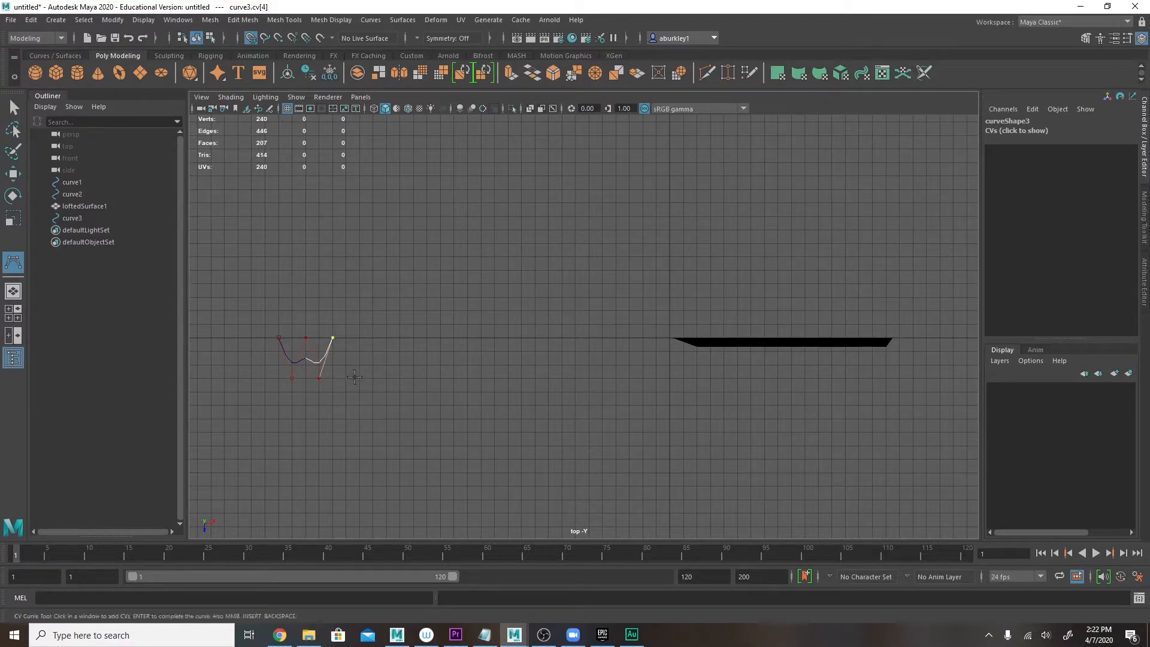
left_click(359, 340)
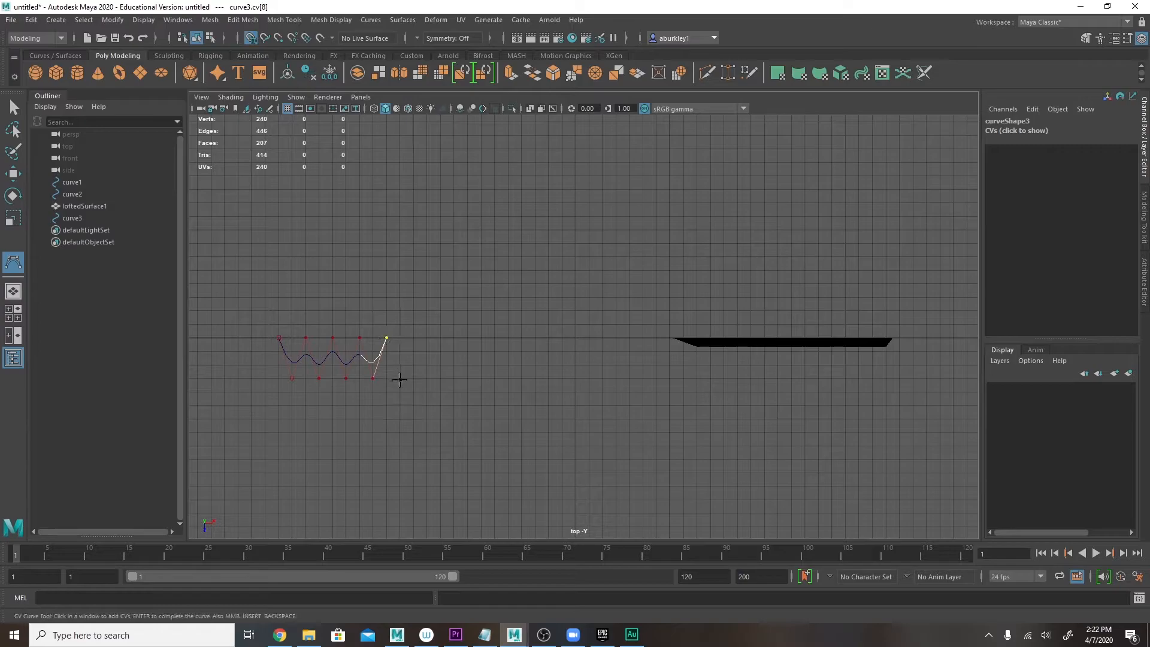
left_click(427, 378)
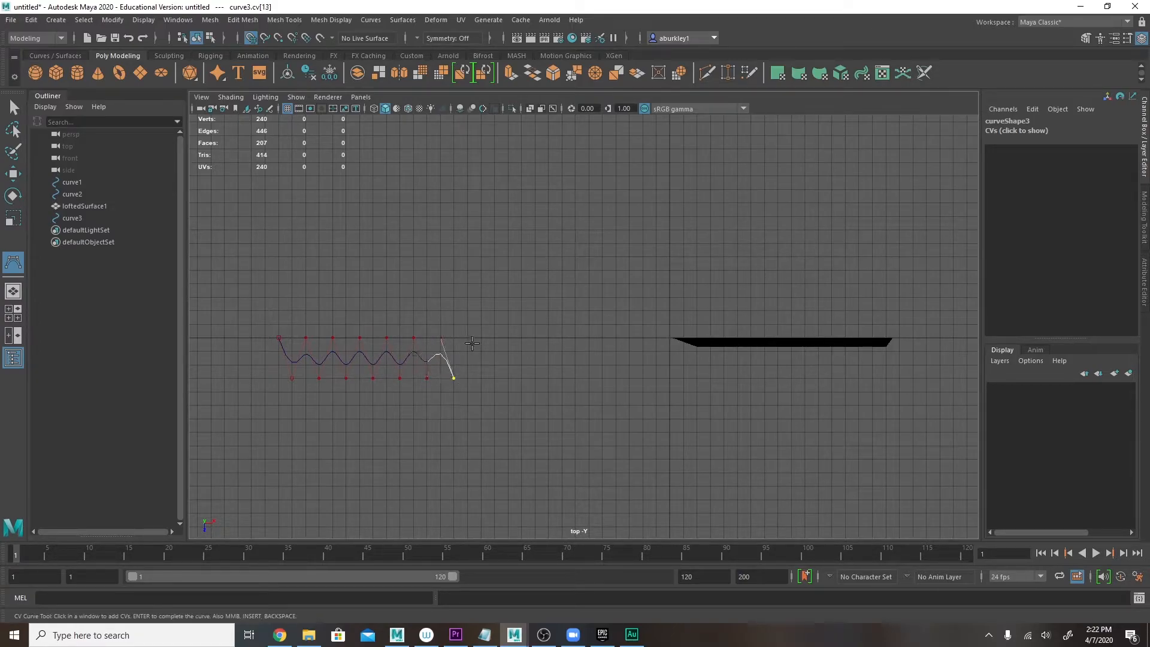
left_click(480, 366)
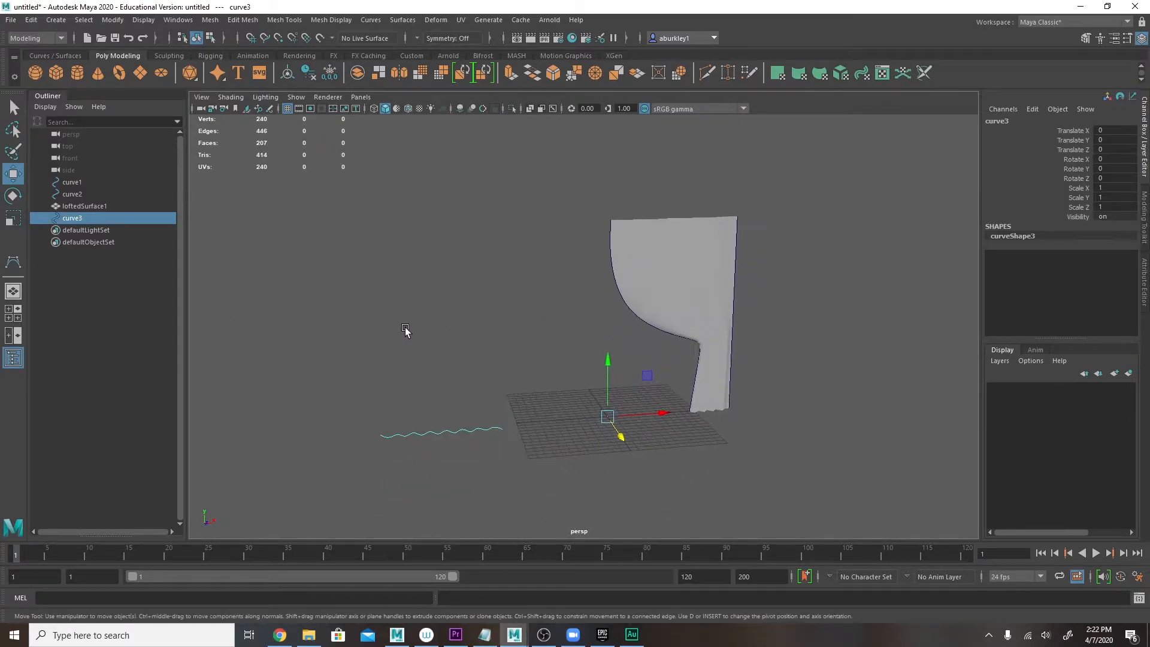
Center curve3's pivot, raise it to the curtain top, and stretch it wider
left_click(111, 20)
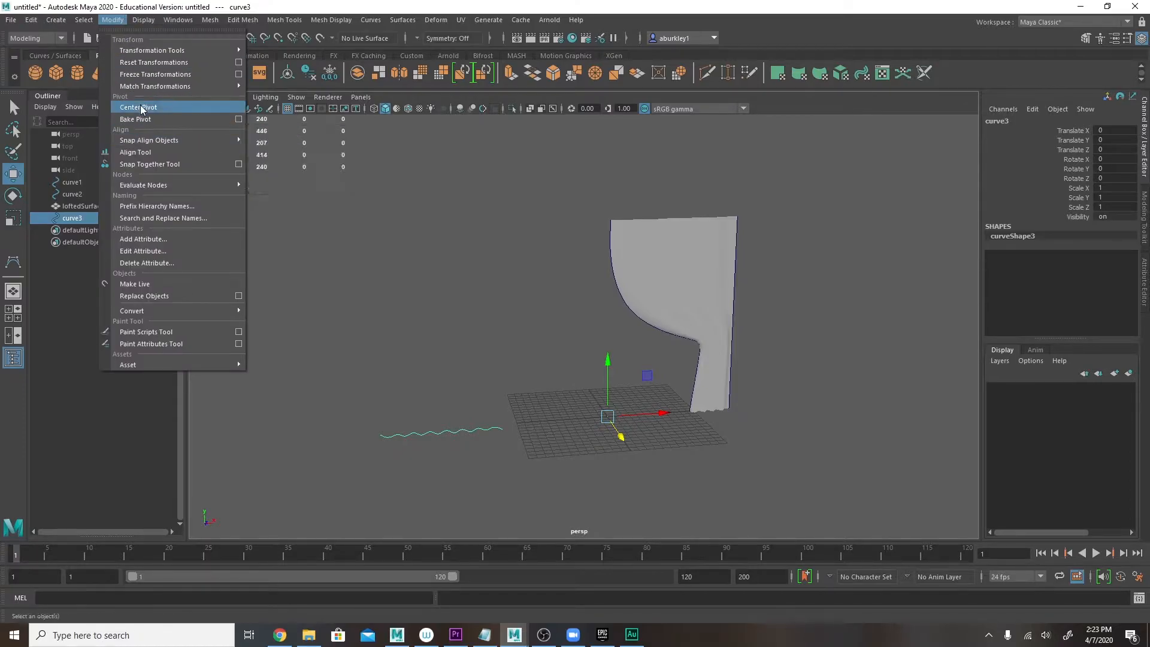
left_click(138, 107)
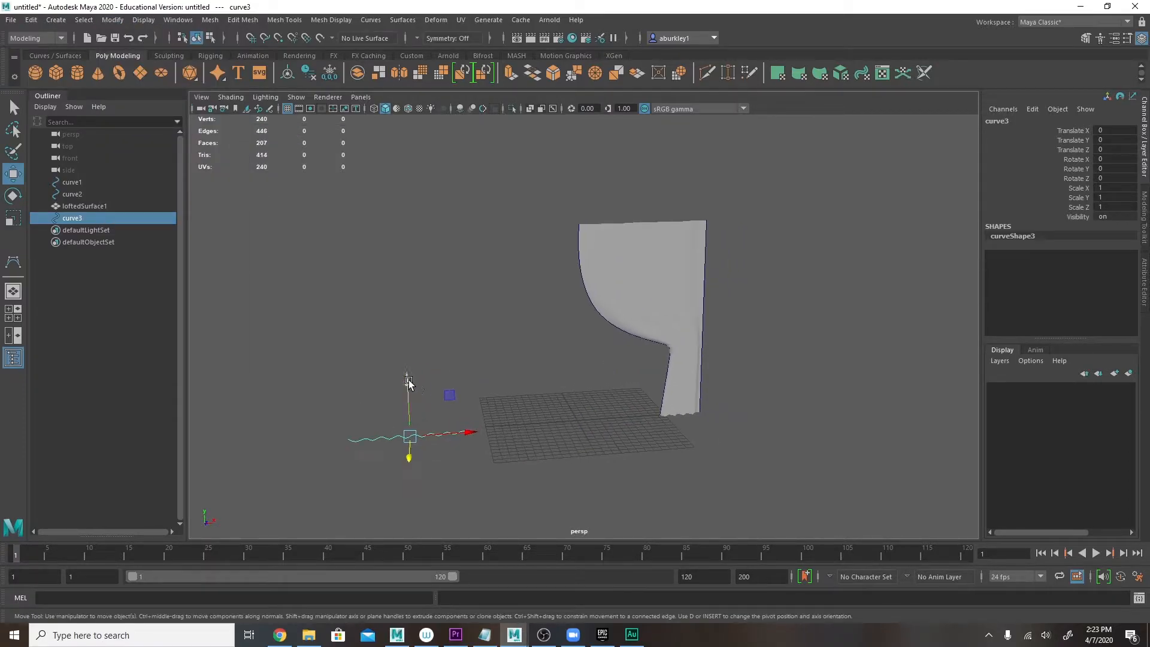
left_click_drag(409, 437, 523, 232)
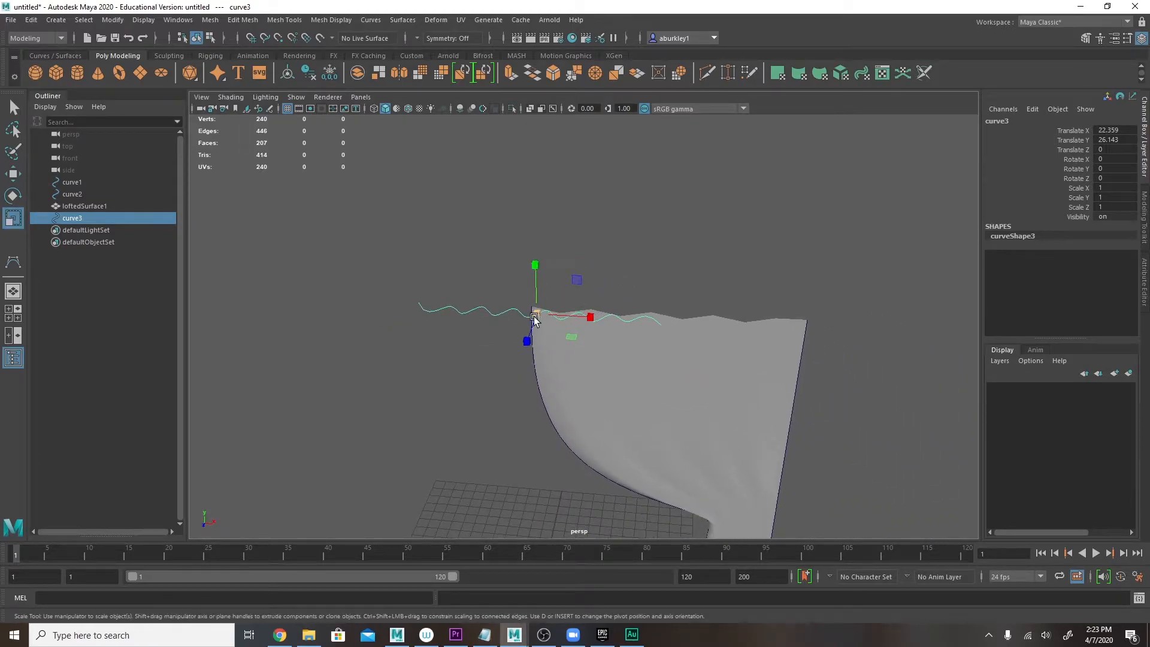
left_click_drag(591, 317, 631, 323)
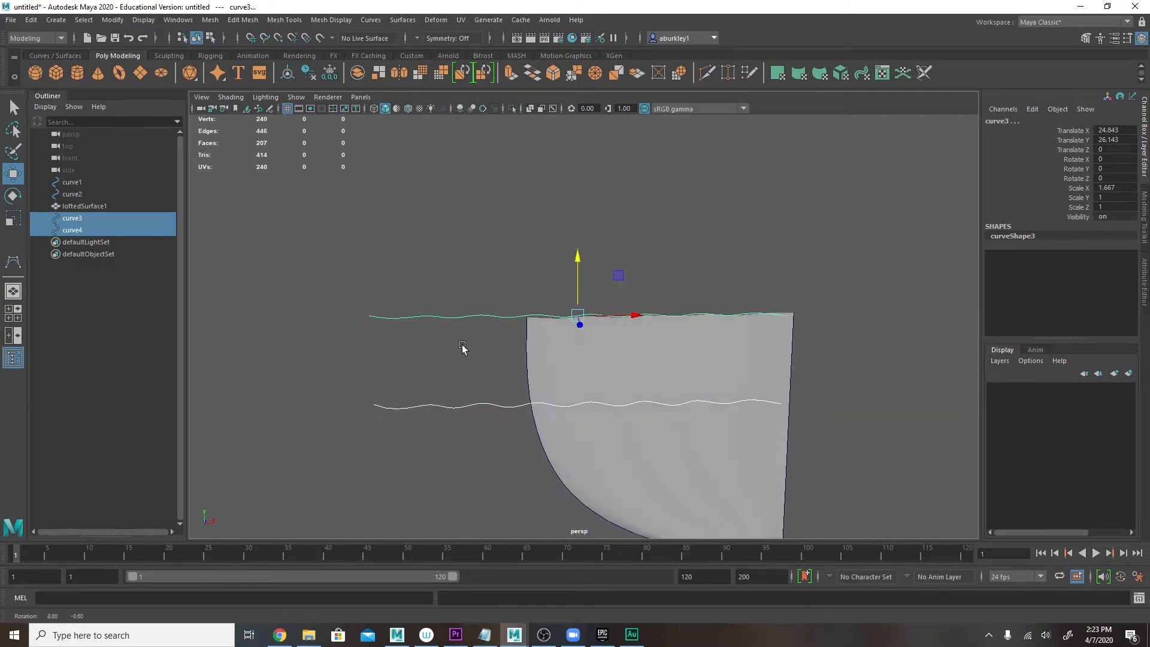
Loft curve3 and curve4 into a polygon valance strip with Count 100
left_click(402, 20)
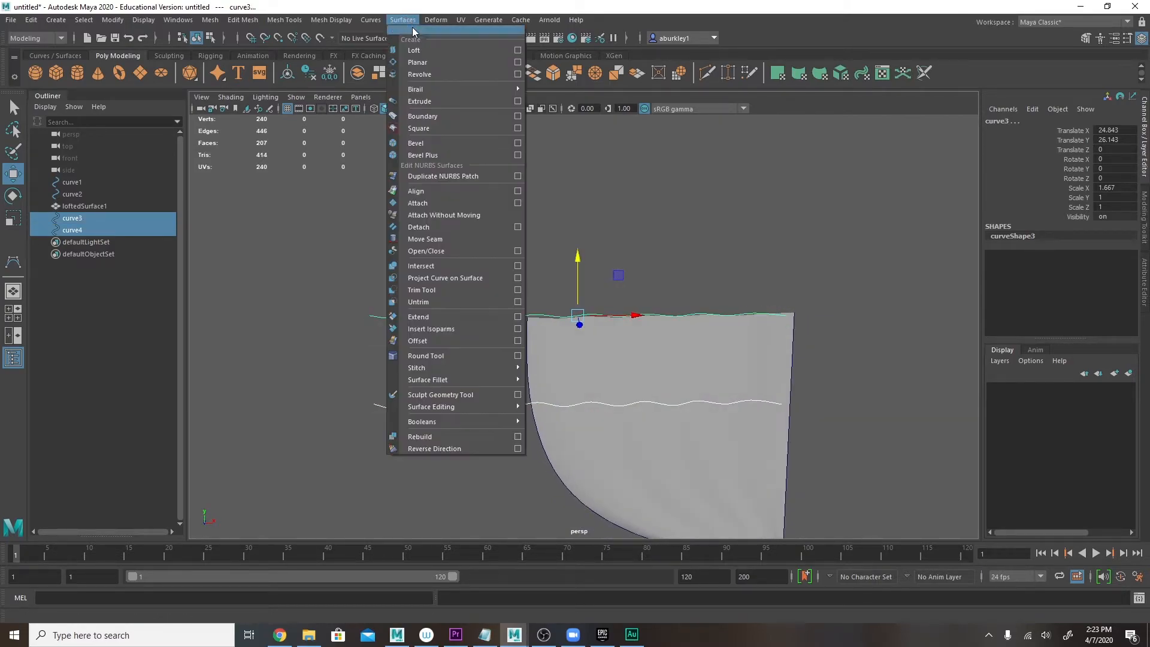
left_click(414, 50)
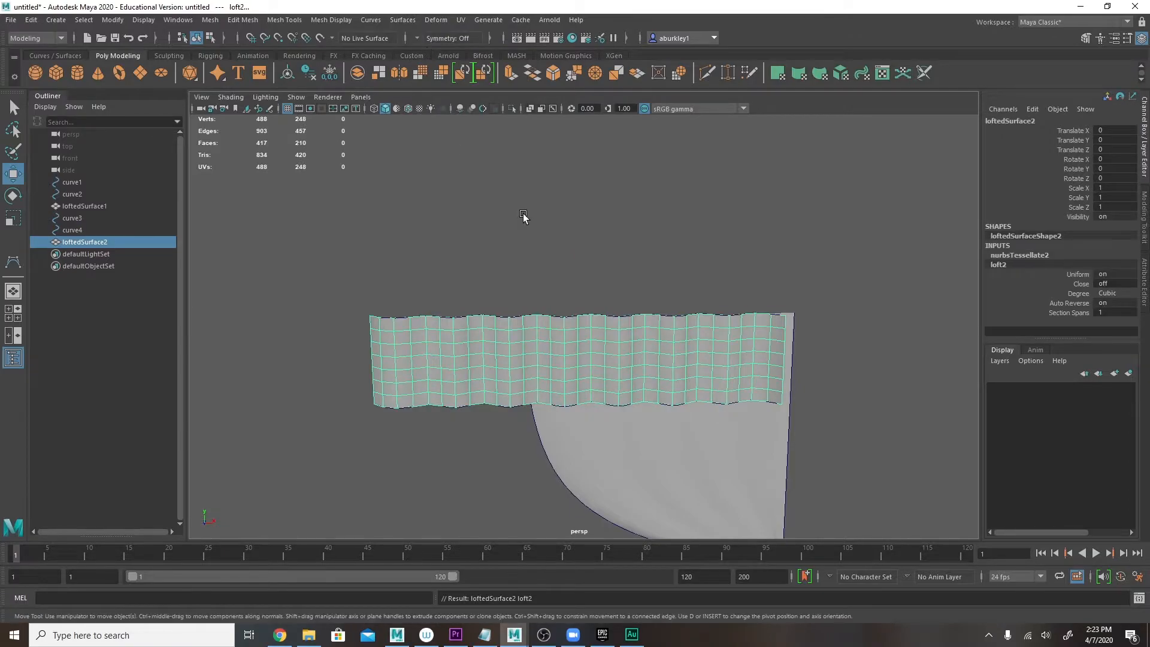
left_click_drag(524, 217, 608, 255)
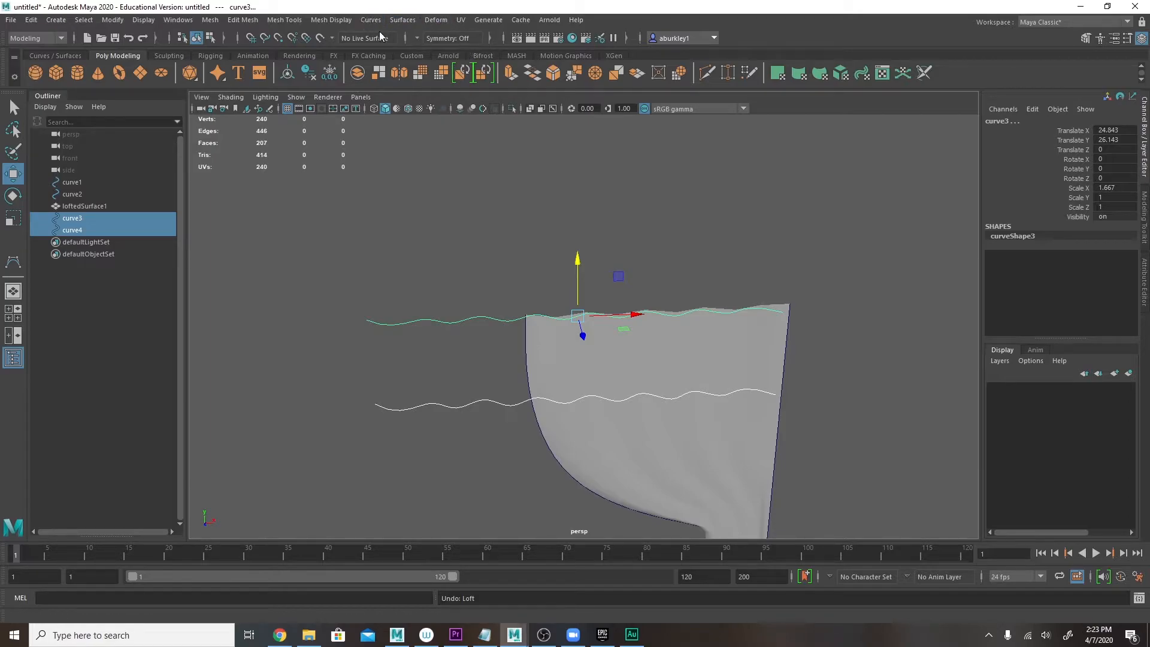
left_click(403, 20)
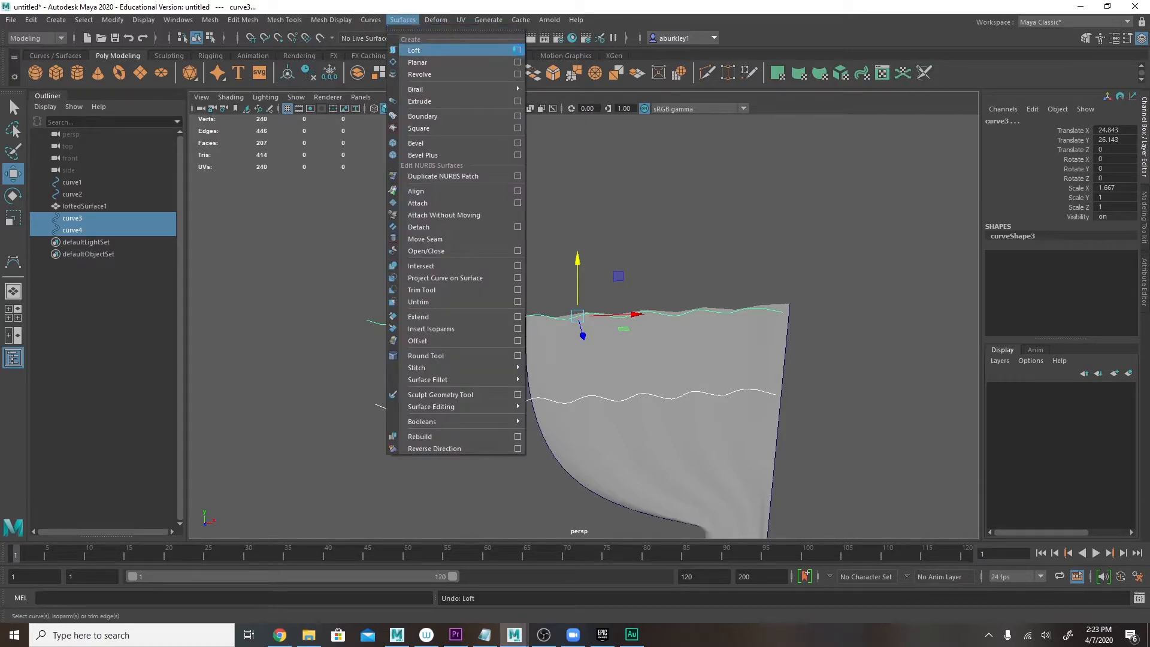
left_click(518, 50)
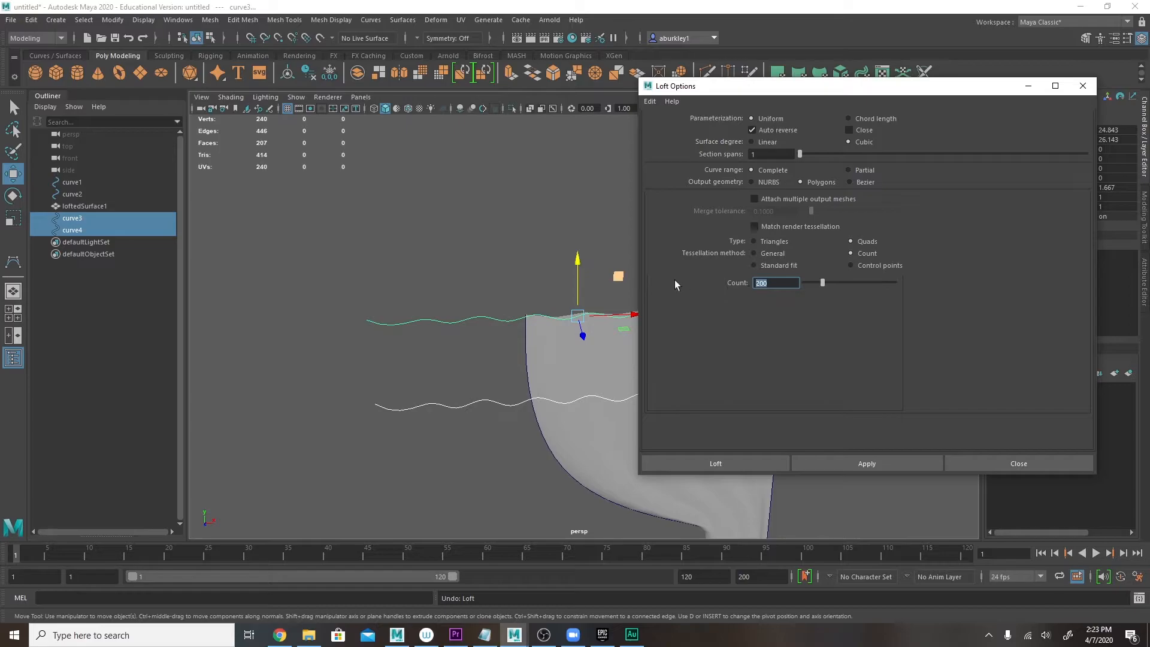
type("100")
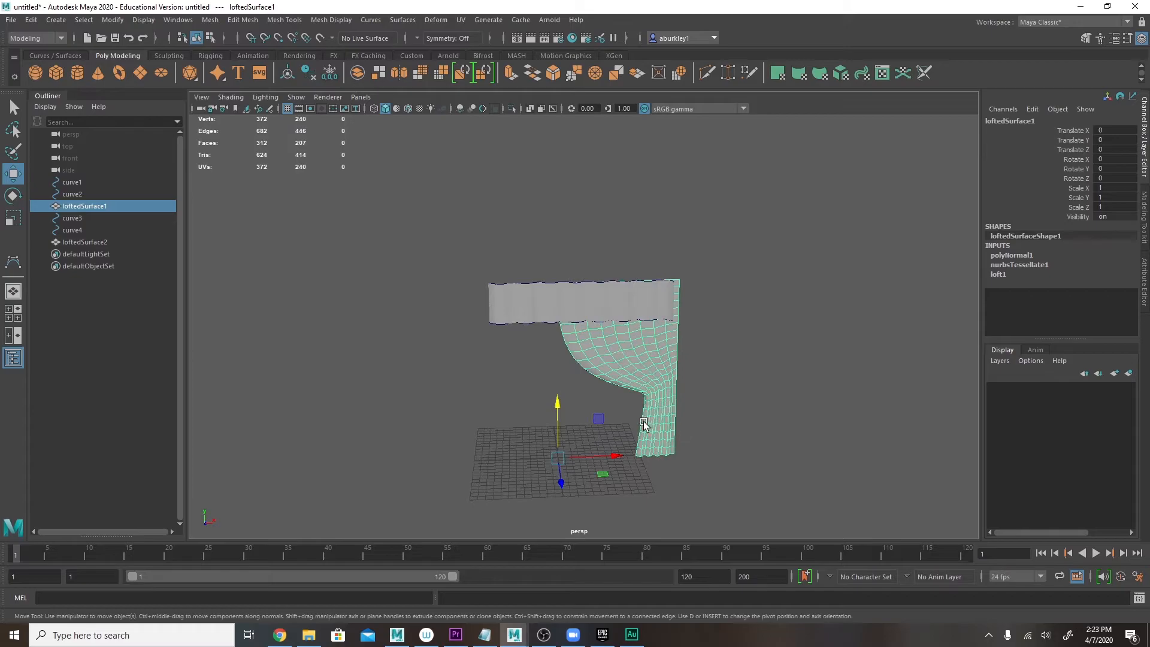
mouse_move(625, 330)
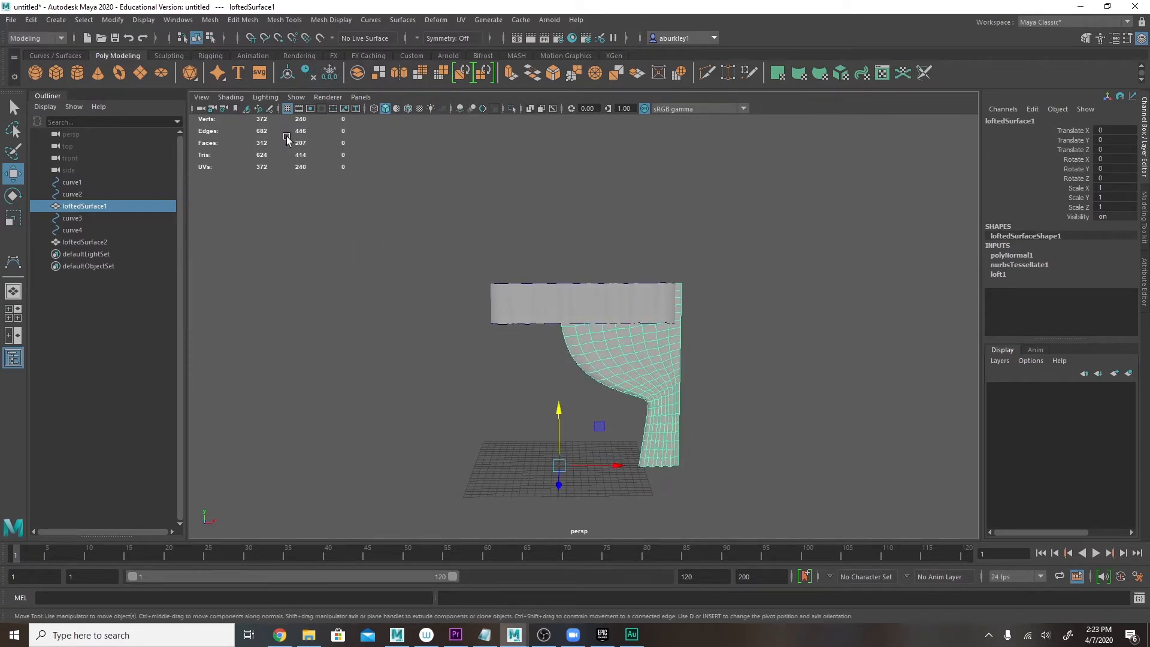
Mirror loftedSurface1 with Mesh > Mirror to create the second curtain panel
left_click(210, 19)
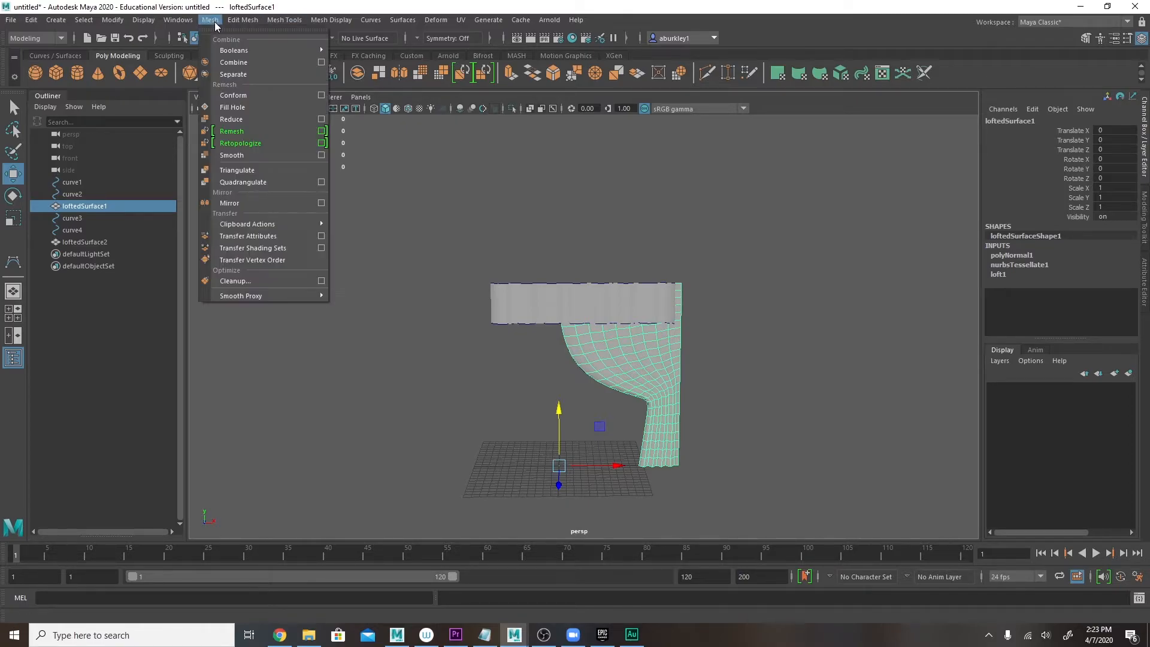
left_click(229, 203)
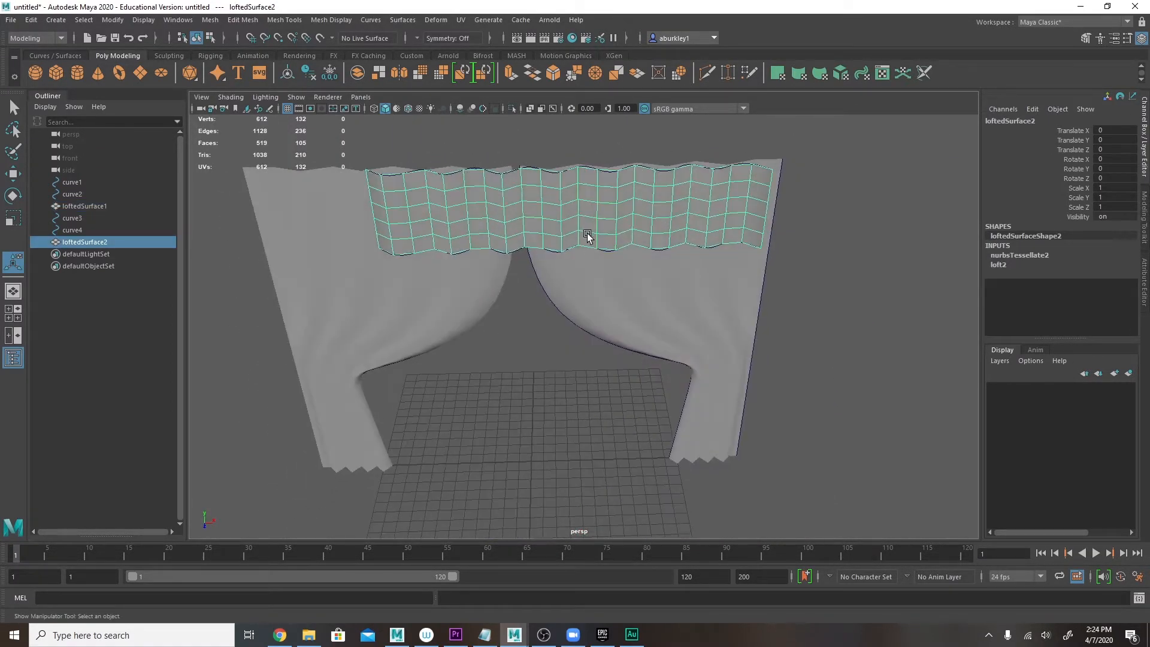
Rescale the valance strip narrower and select the two wavy valance curves
left_click_drag(530, 461, 596, 461)
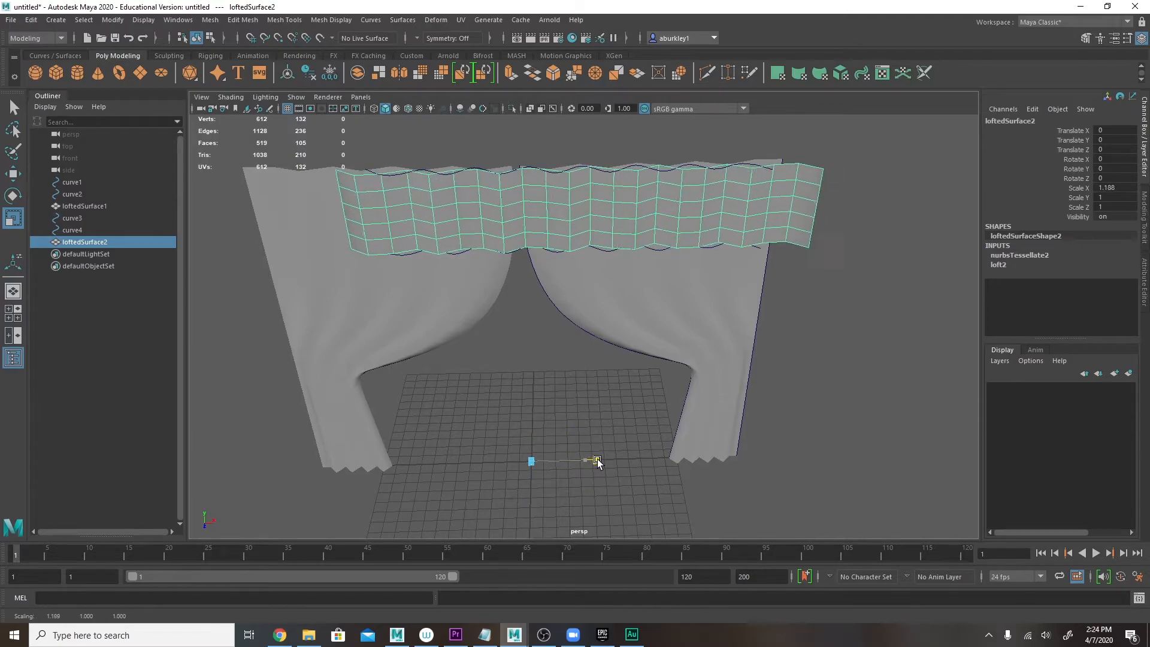
left_click_drag(596, 461, 541, 456)
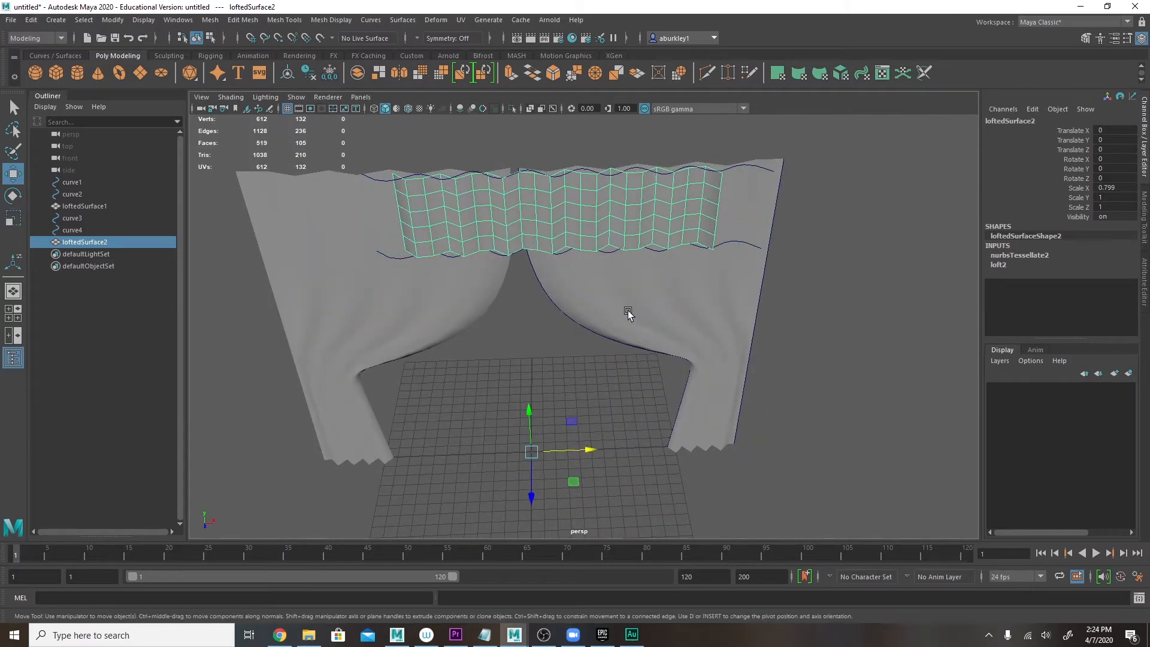
left_click(72, 218)
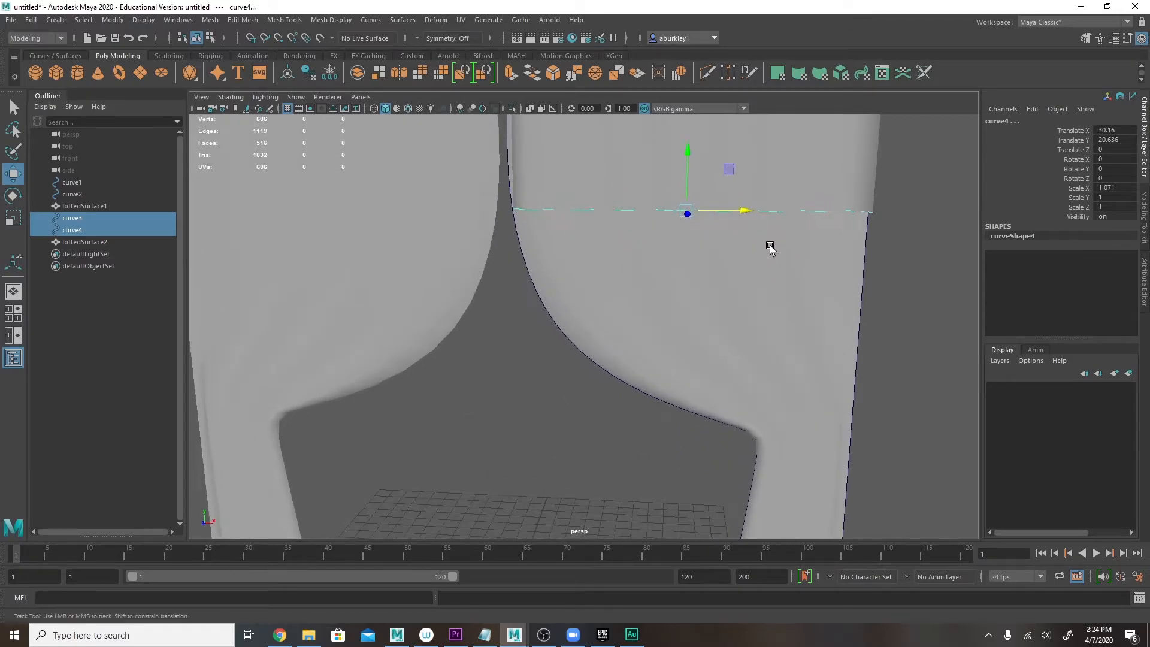
Turn on Wireframe on Shaded and select the valance strip
left_click(230, 96)
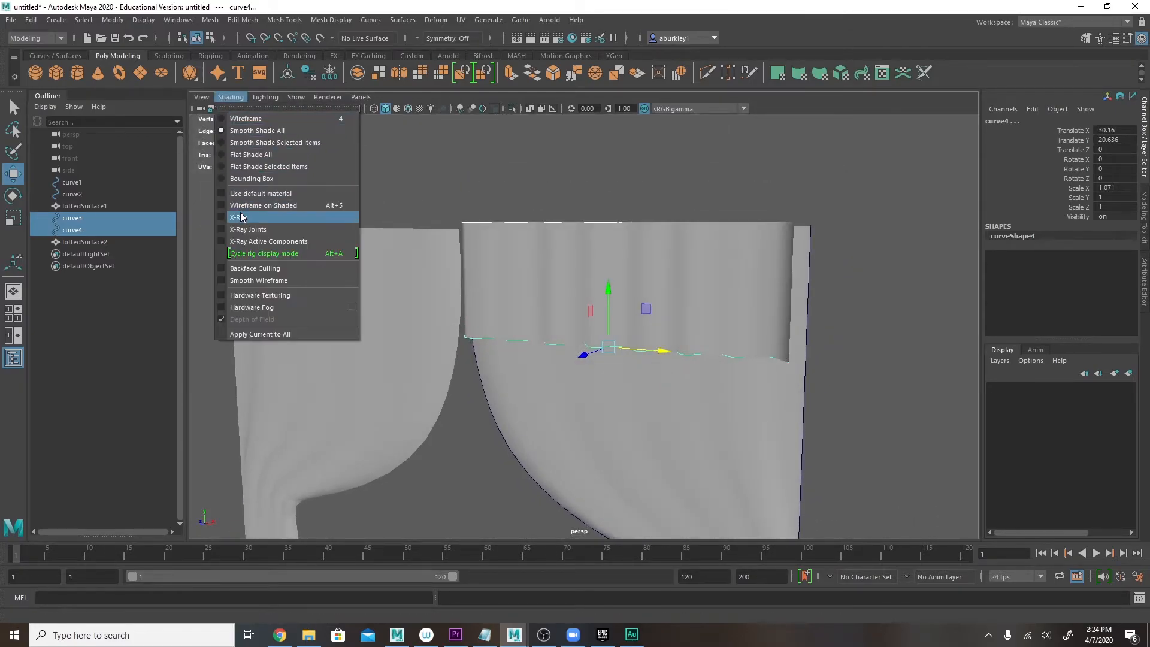
left_click(262, 205)
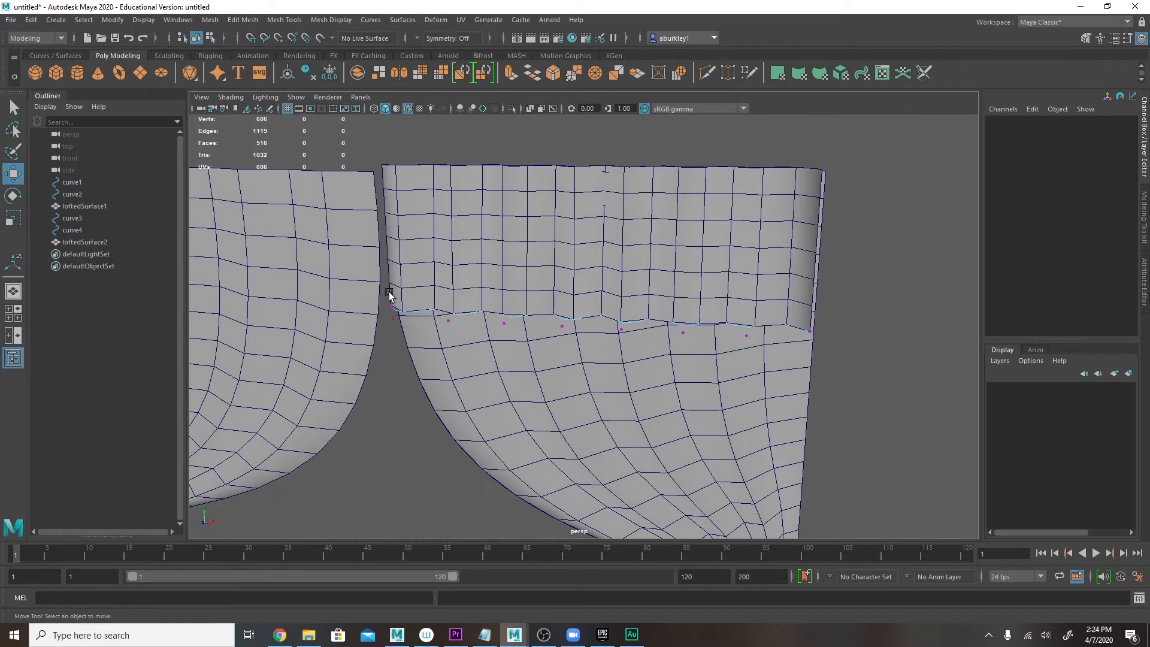
left_click(643, 321)
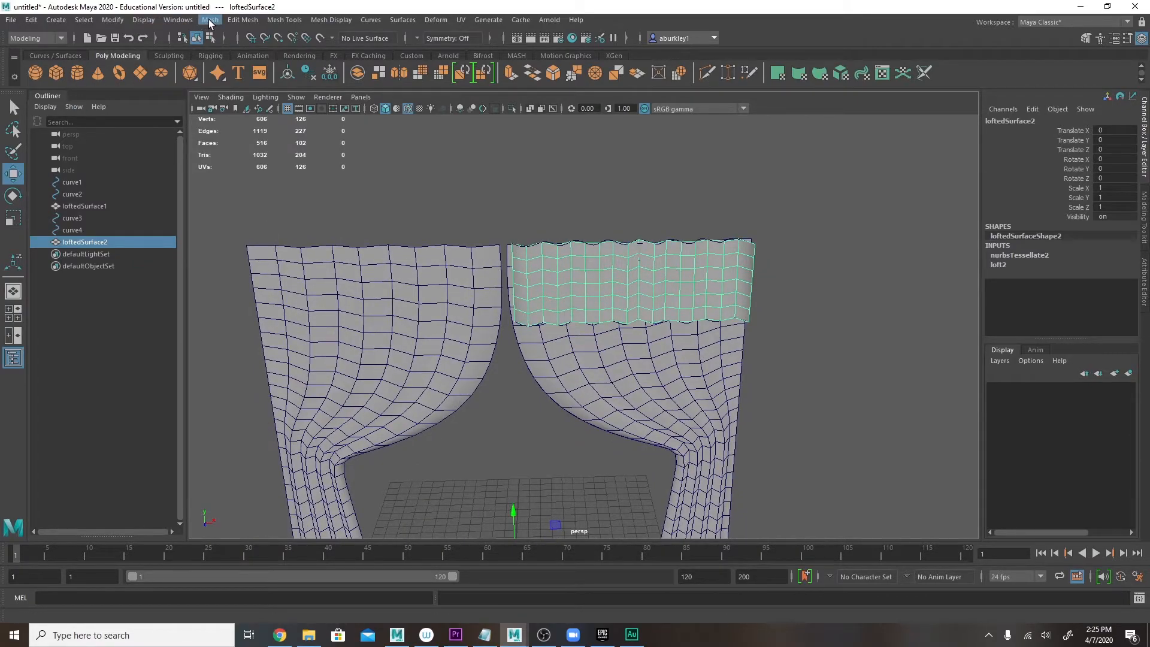
Mirror loftedSurface2 to the left curtain with Merge Threshold raised to 3
left_click(209, 19)
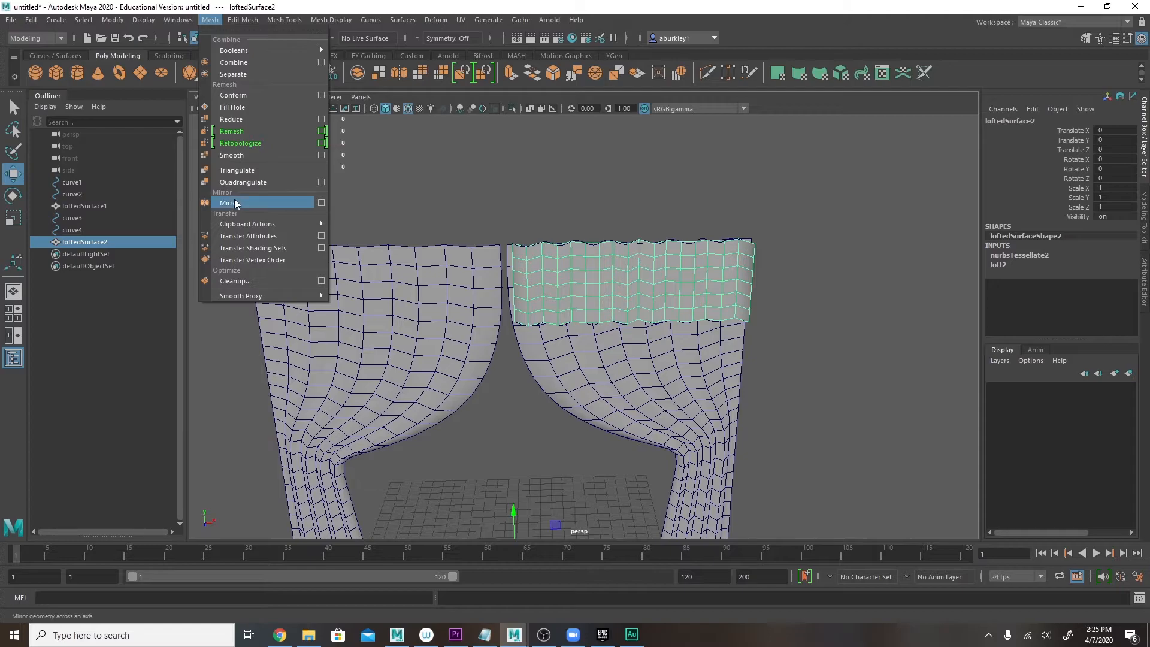
left_click(230, 202)
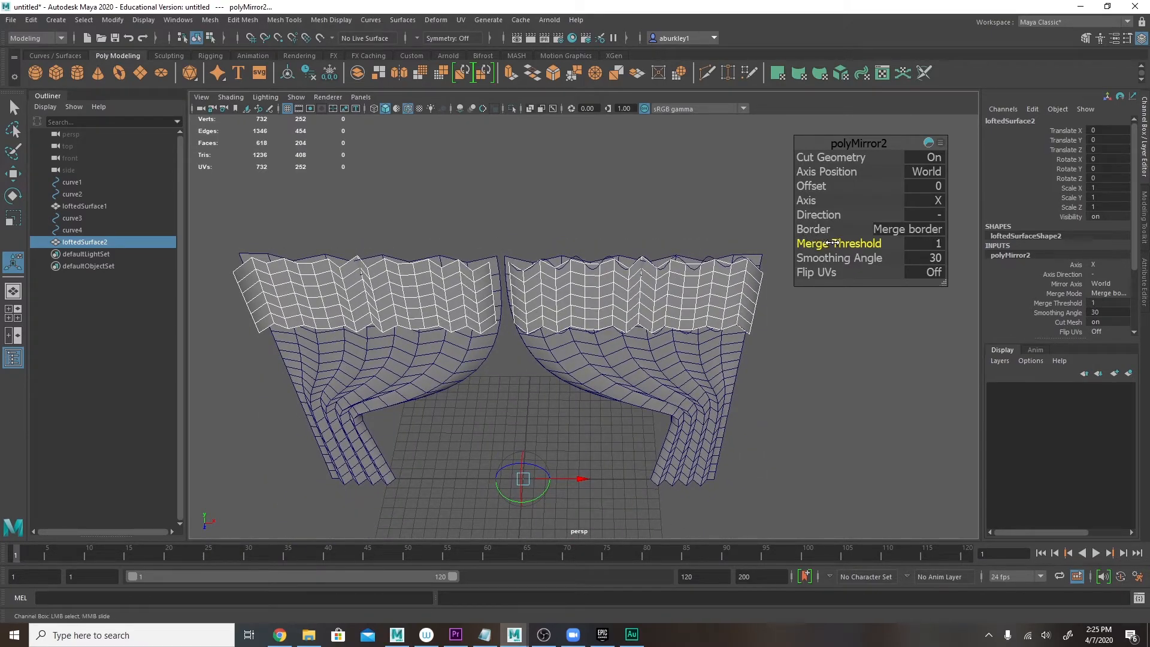
left_click(920, 243)
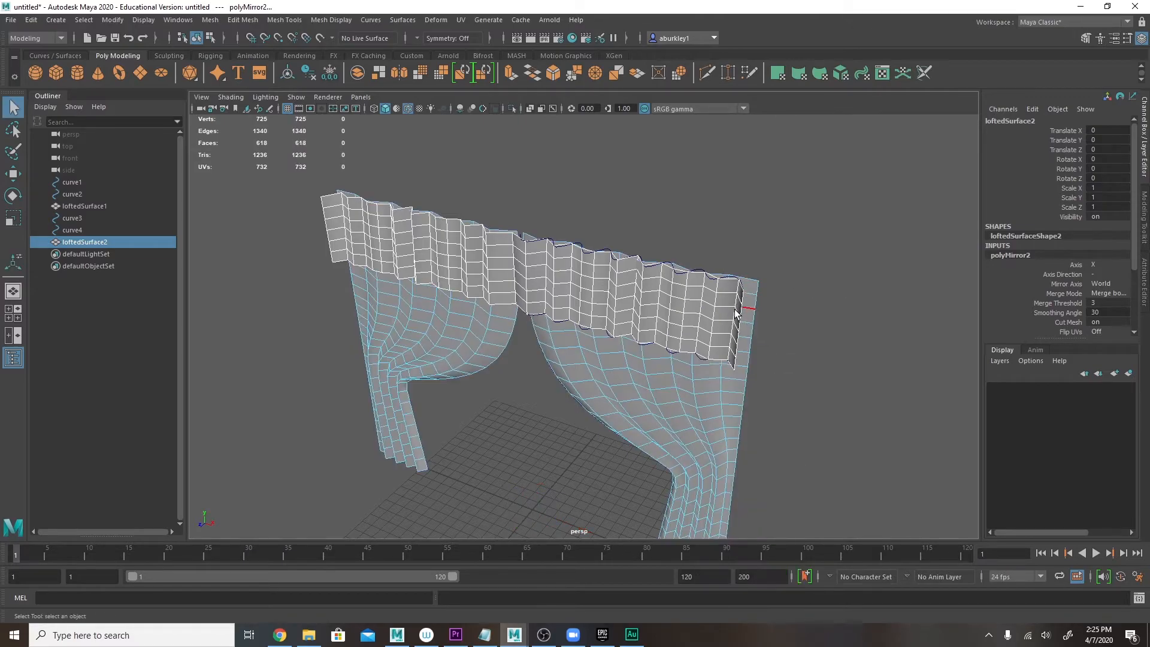
Pick a selection option from the valance's right-click menu
right_click(733, 311)
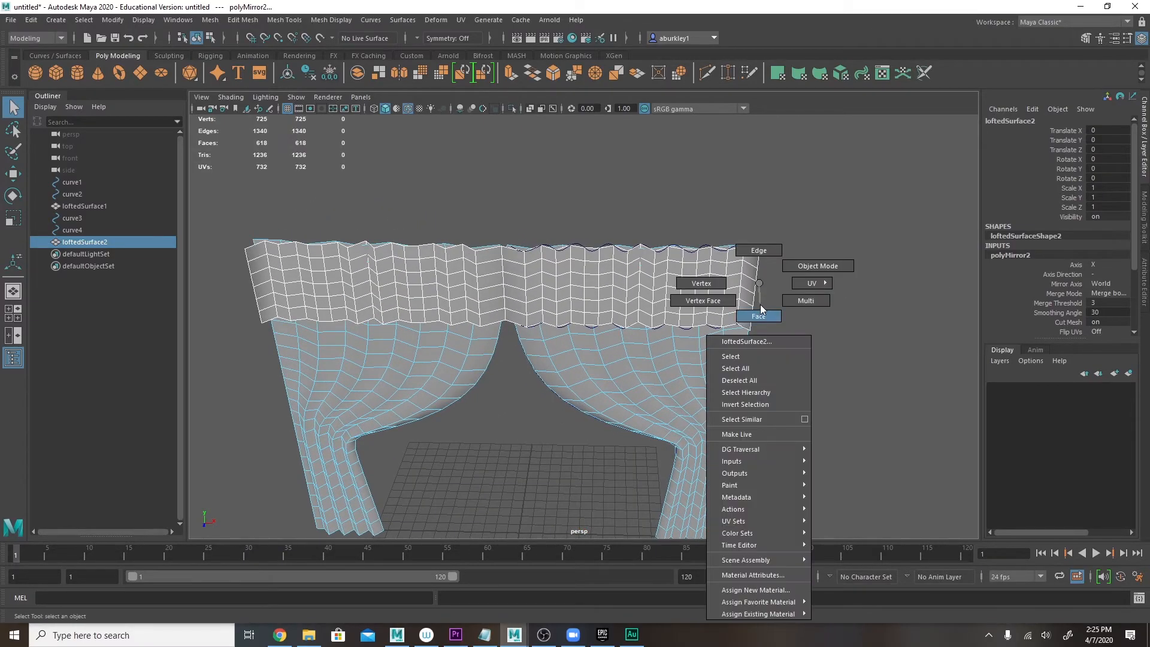
left_click(757, 316)
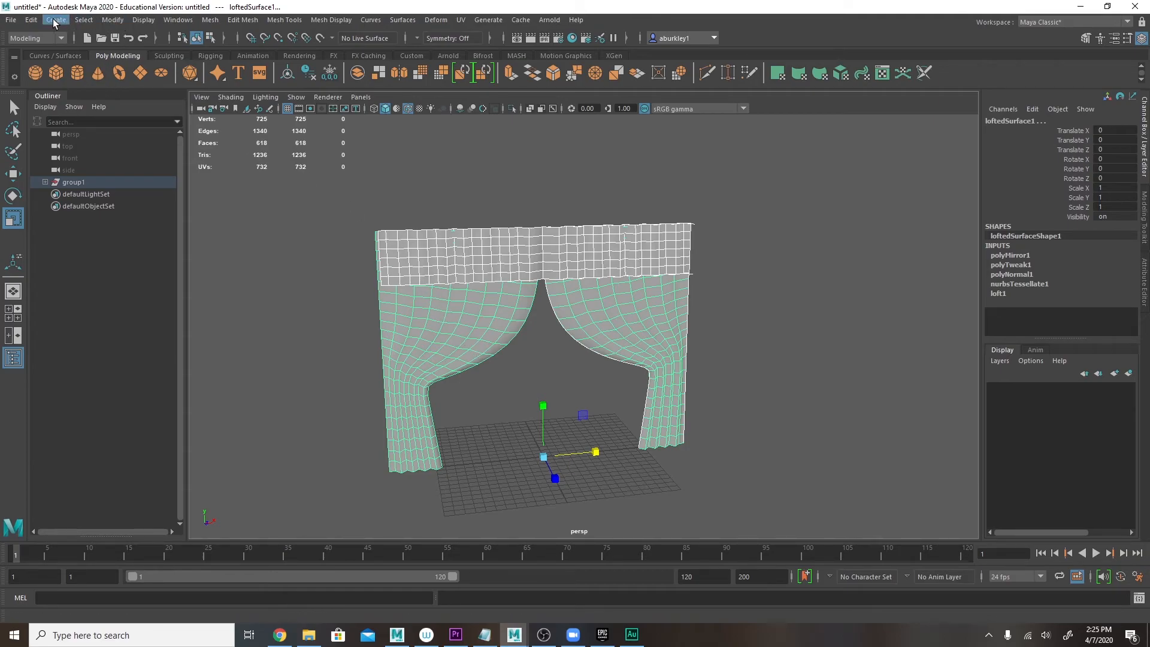
Delete all construction history and scale group1 down to about 0.59 along X
left_click(30, 20)
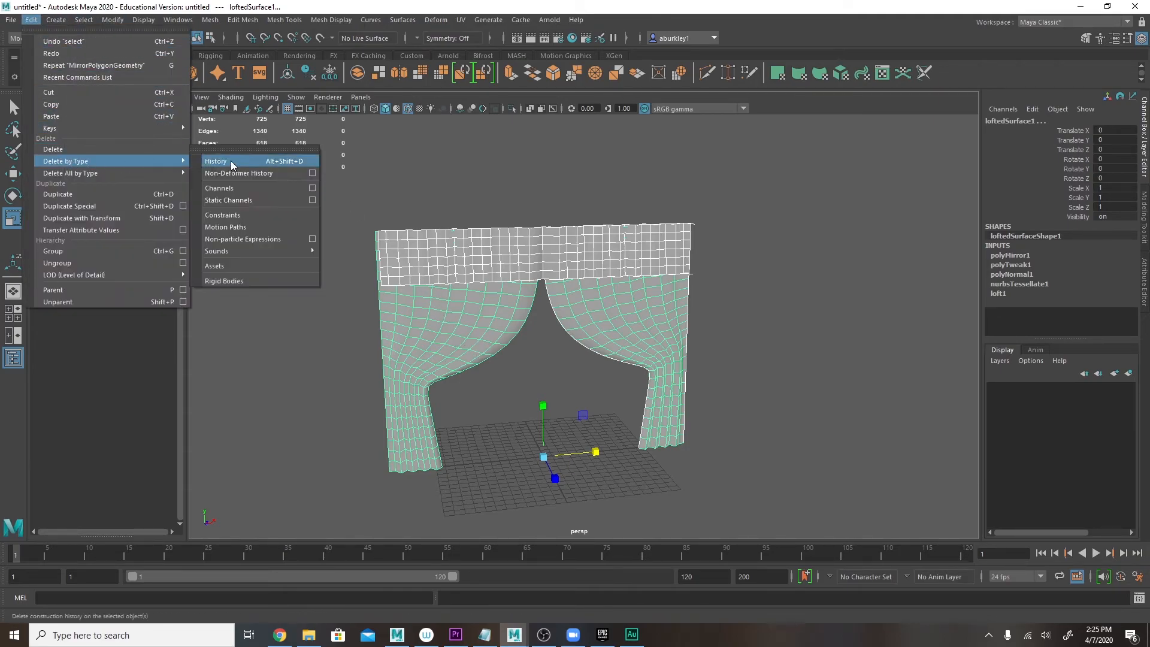
left_click(216, 161)
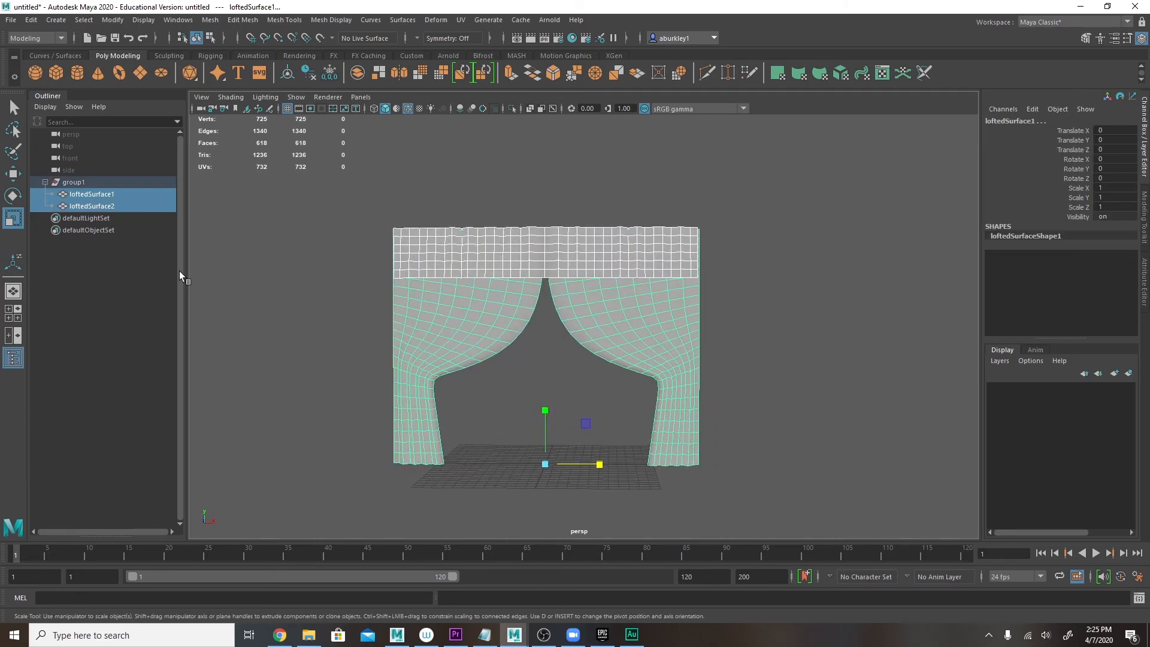
left_click(74, 183)
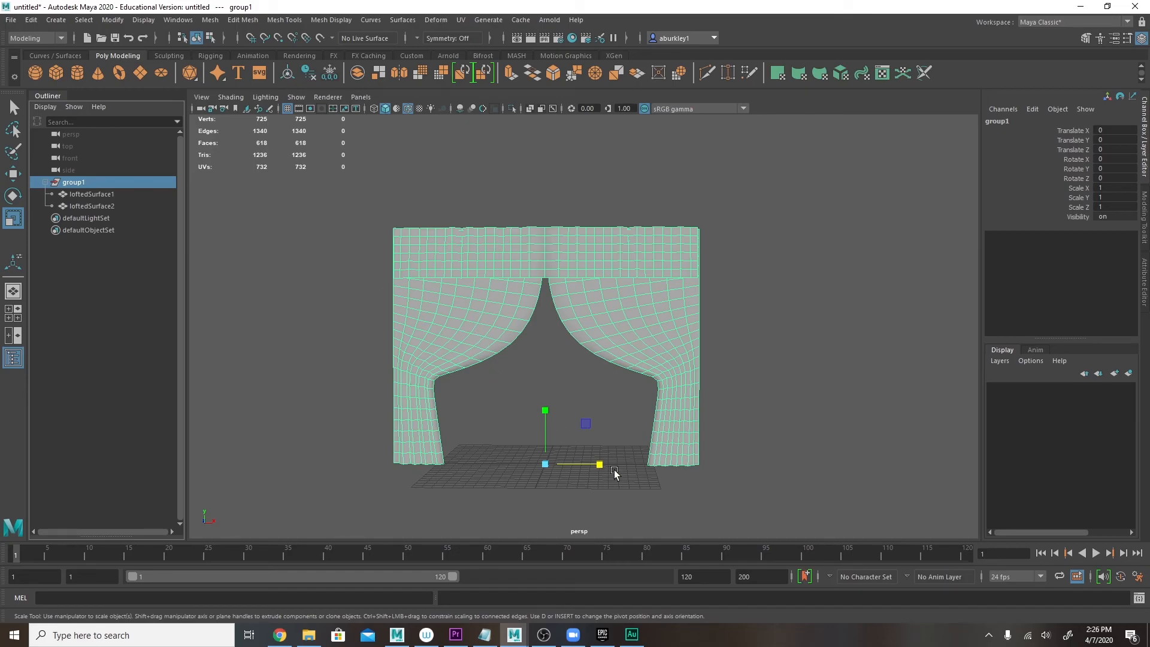
left_click_drag(599, 464, 580, 463)
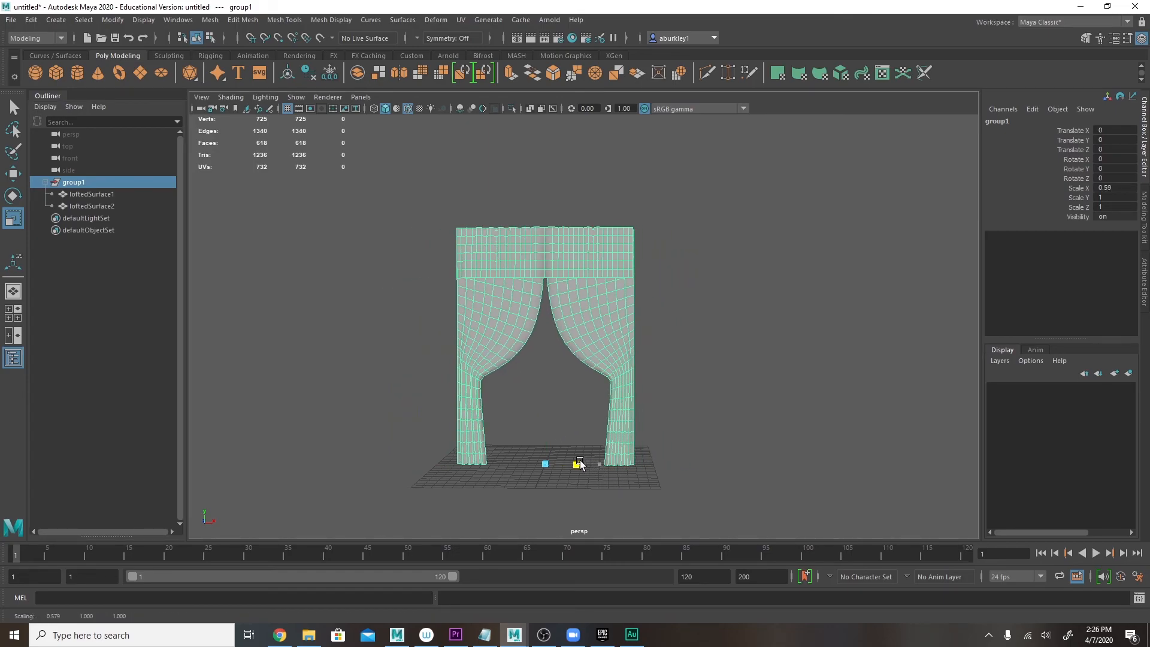